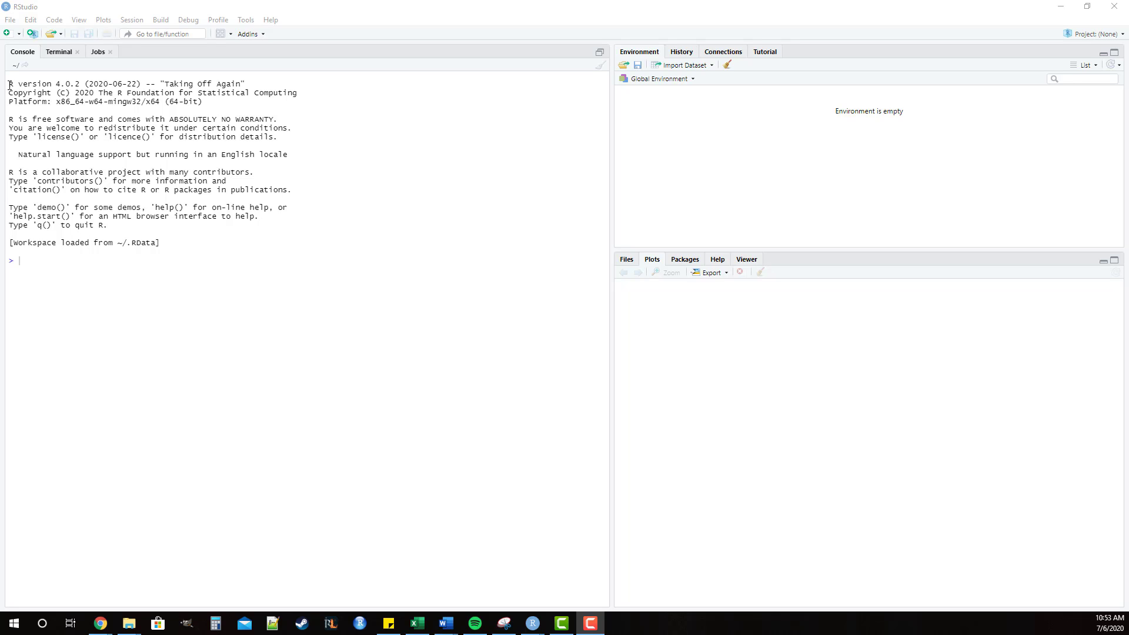
# Evaluate 1+1 in the console, then assign var the text "happy".
pyautogui.moveTo(8, 82); pyautogui.dragTo(132, 83)
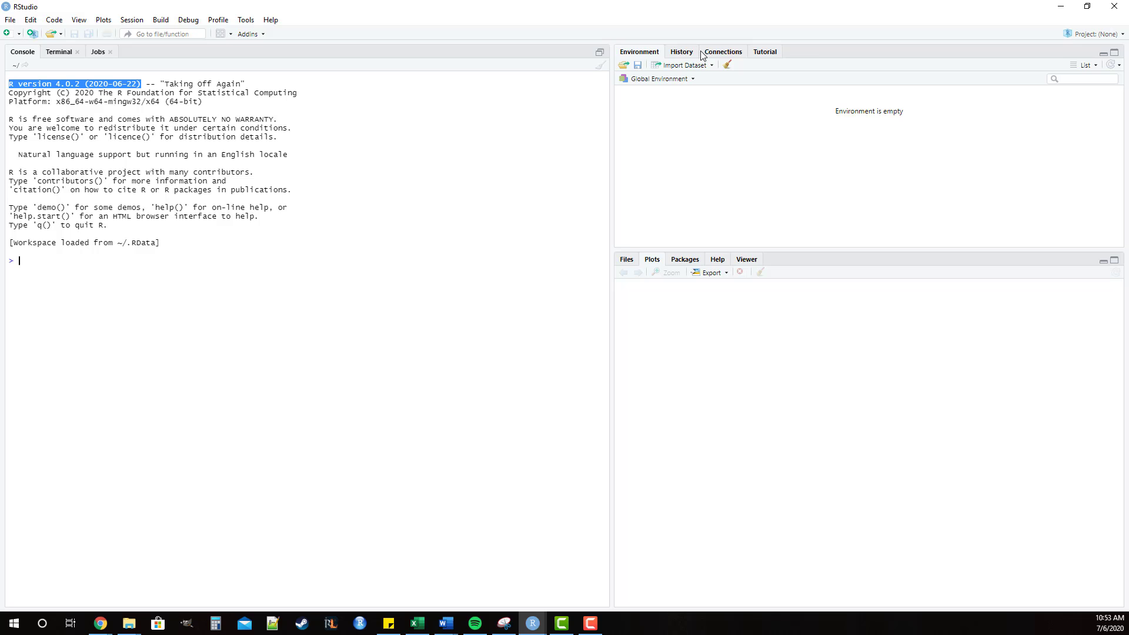
pyautogui.moveTo(514, 265)
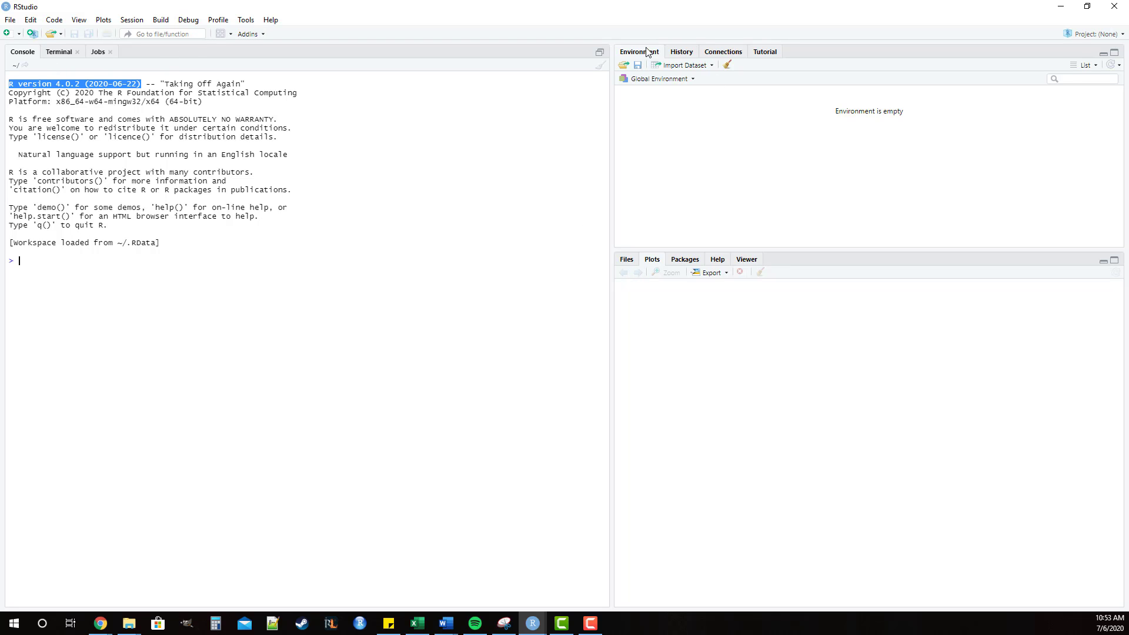
pyautogui.moveTo(497, 249)
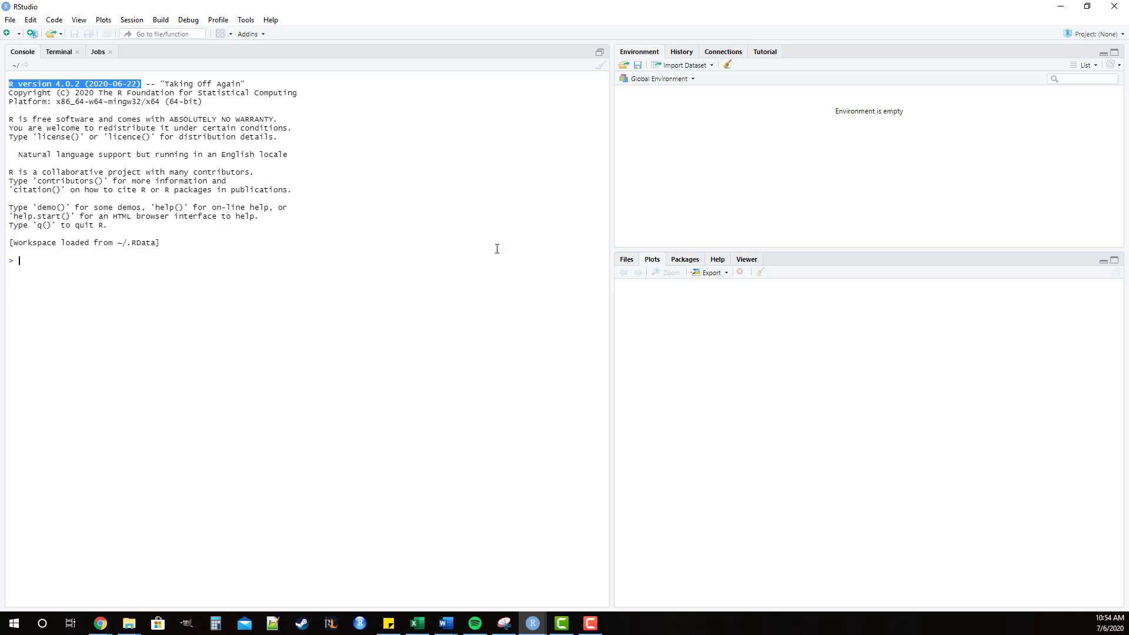
pyautogui.moveTo(489, 262)
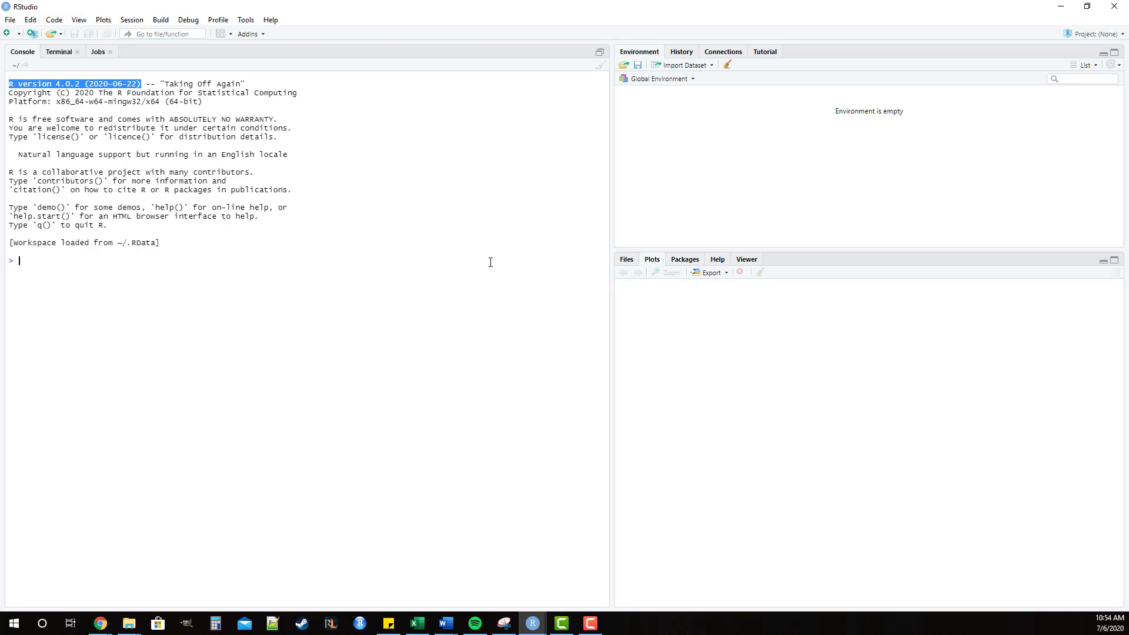
pyautogui.moveTo(411, 275)
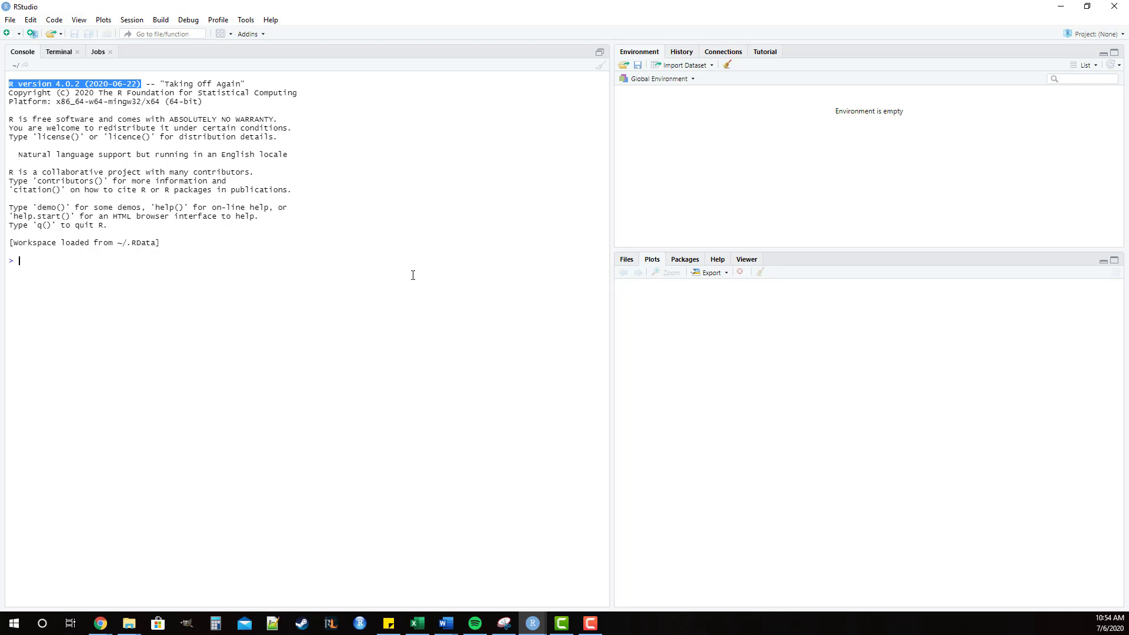
pyautogui.moveTo(144, 262)
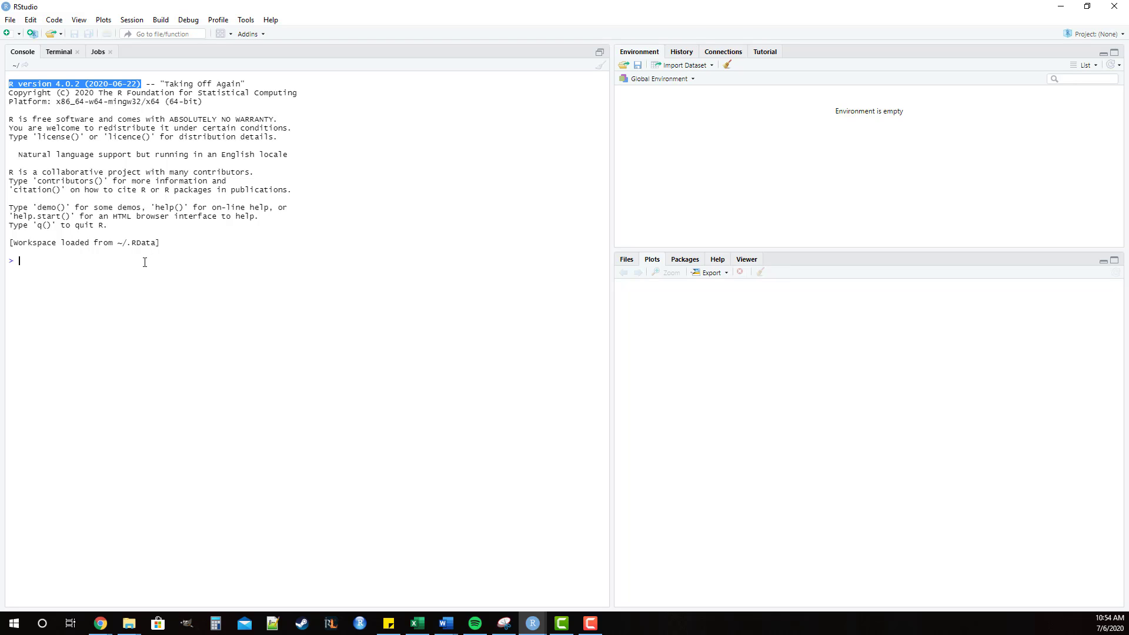
pyautogui.write('1+1')
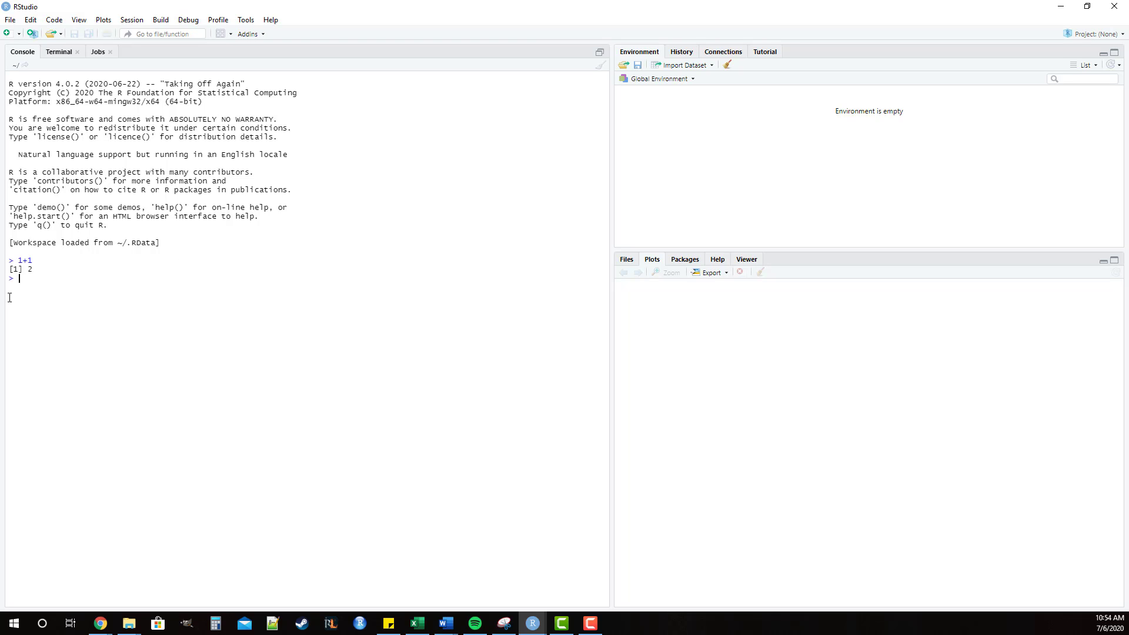
pyautogui.write('var=')
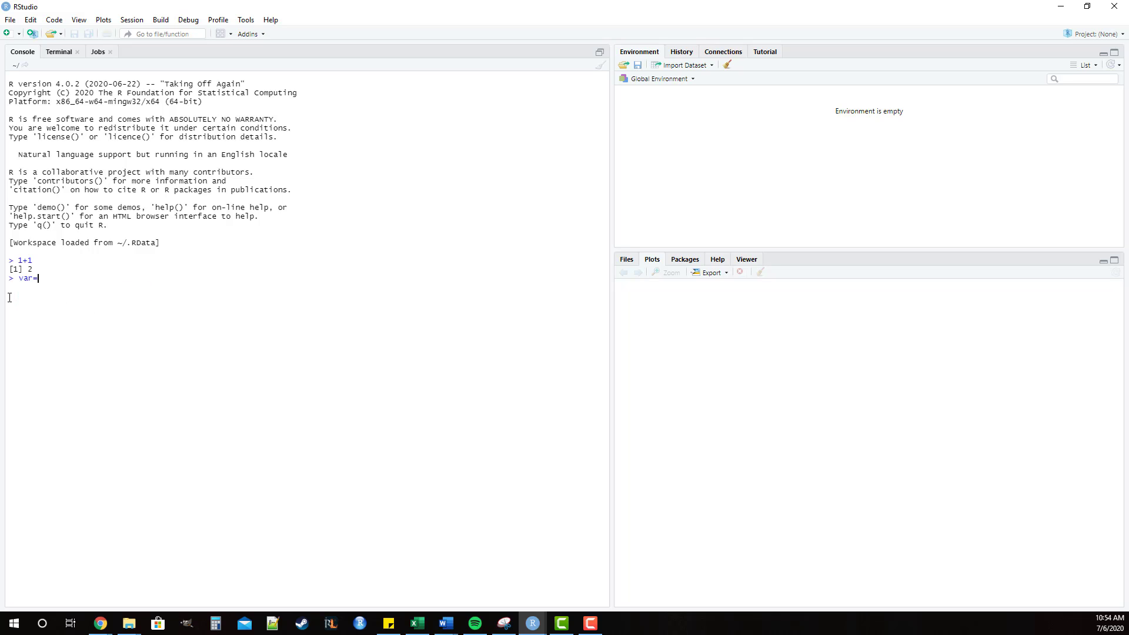
pyautogui.write('"ha"')
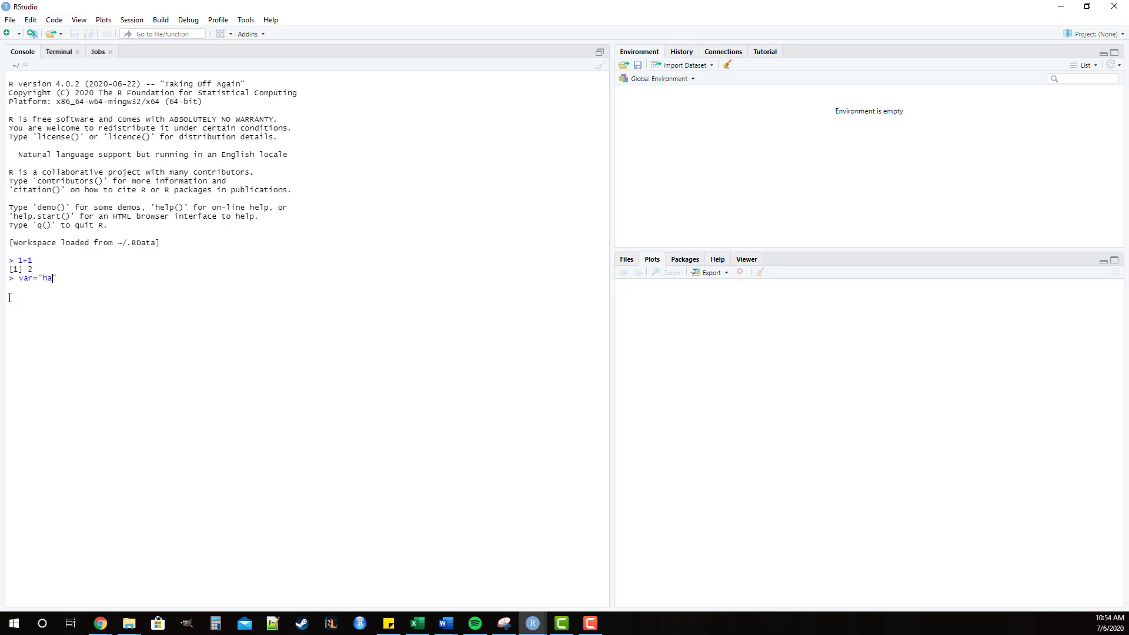
pyautogui.write('ppy')
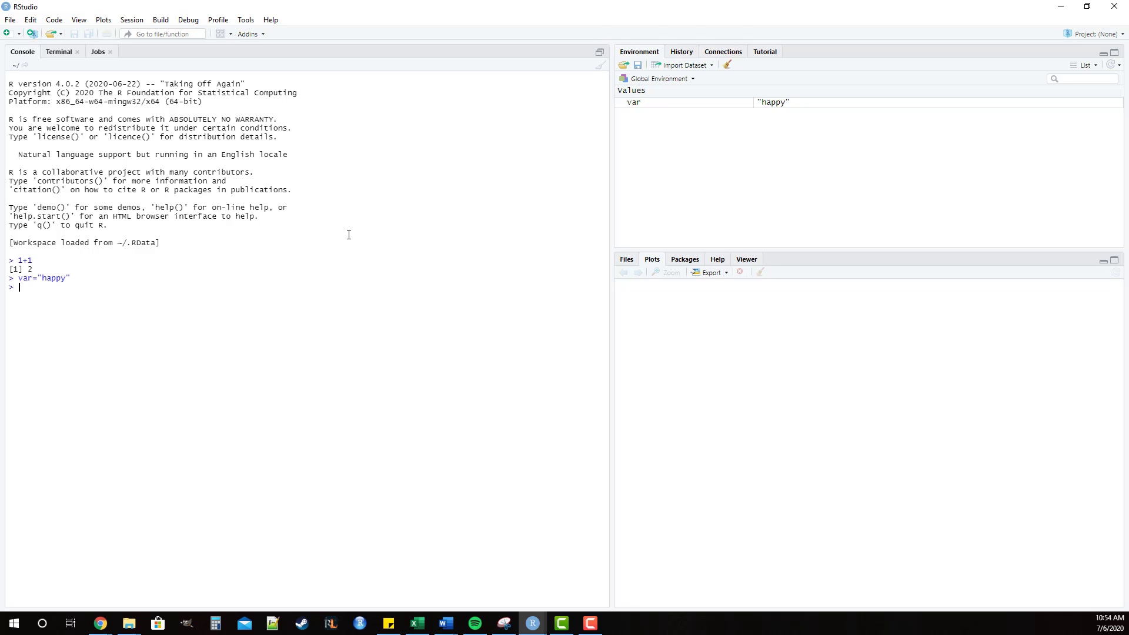
pyautogui.moveTo(768, 103)
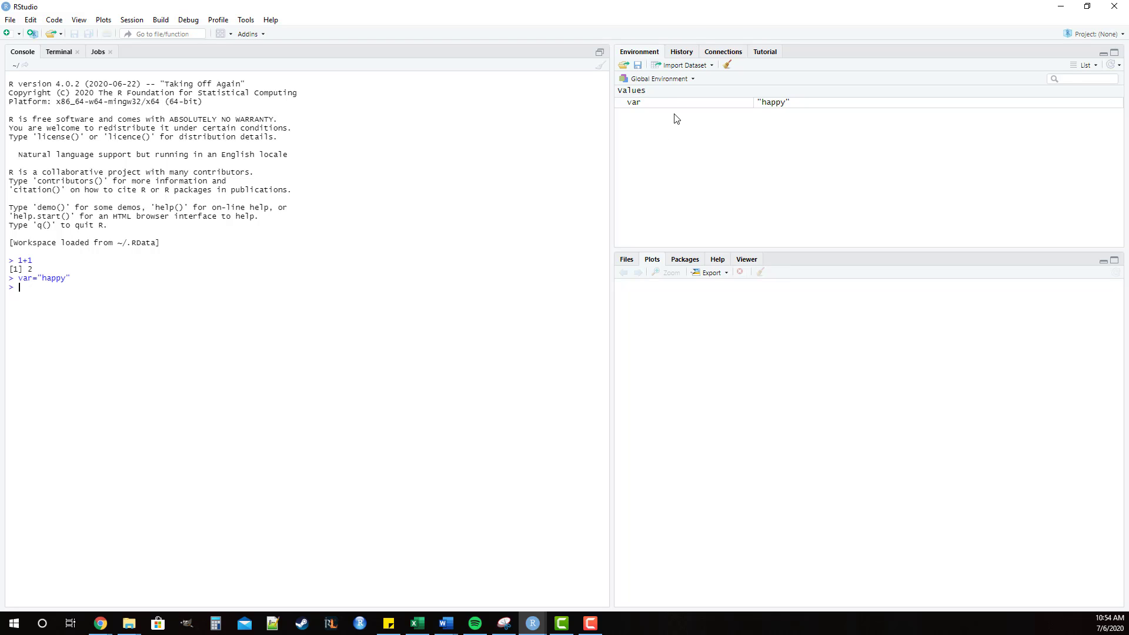
pyautogui.moveTo(739, 105)
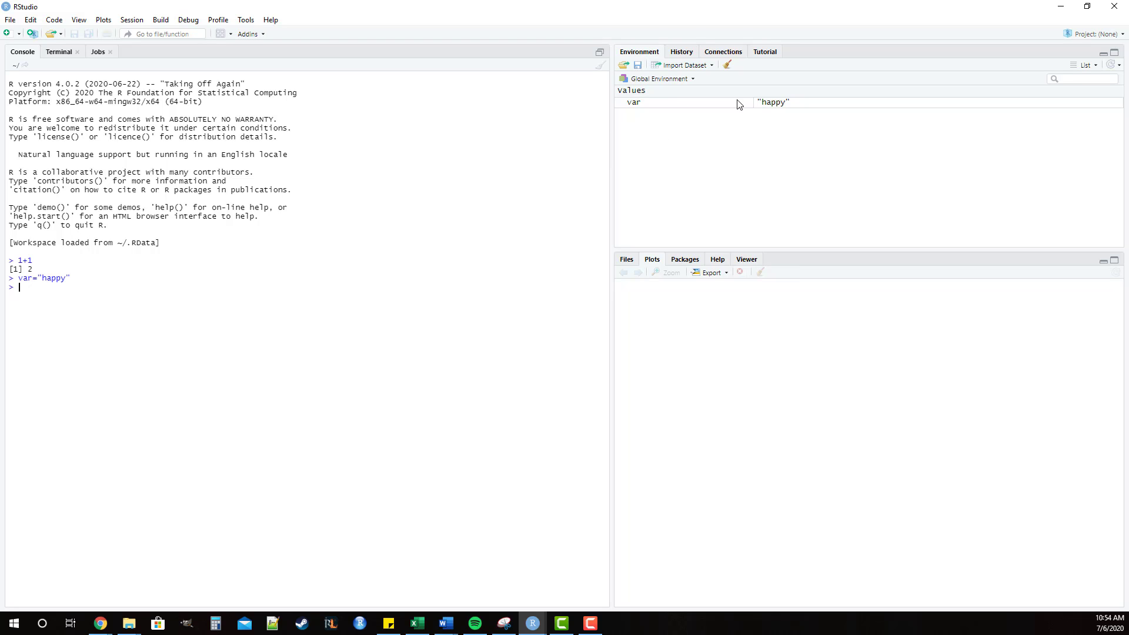
pyautogui.moveTo(780, 115)
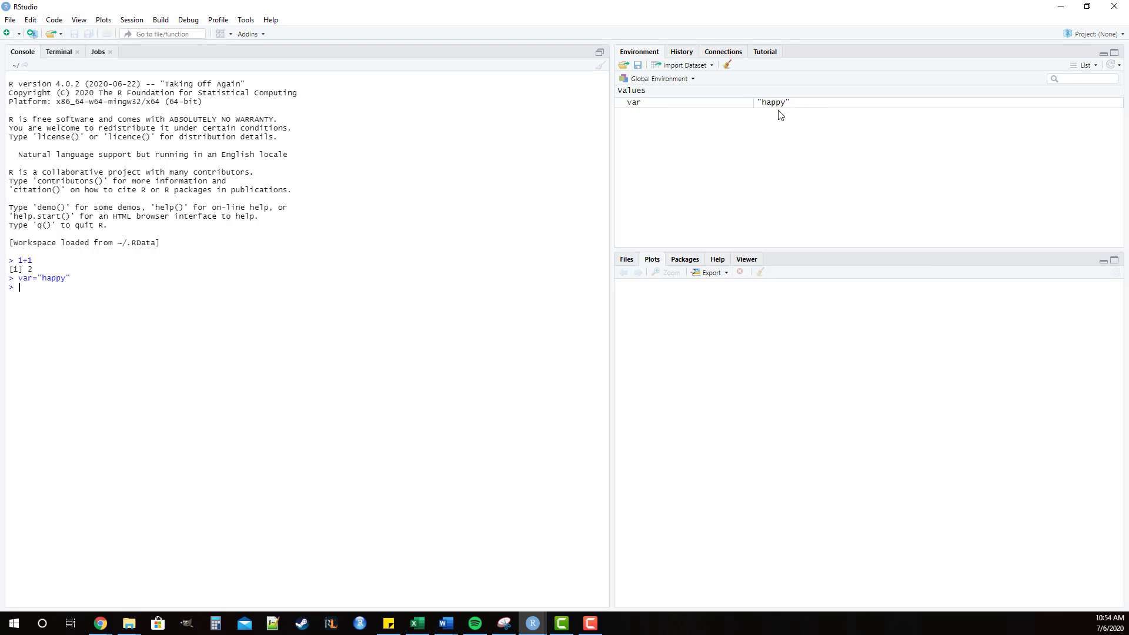
pyautogui.moveTo(634, 103)
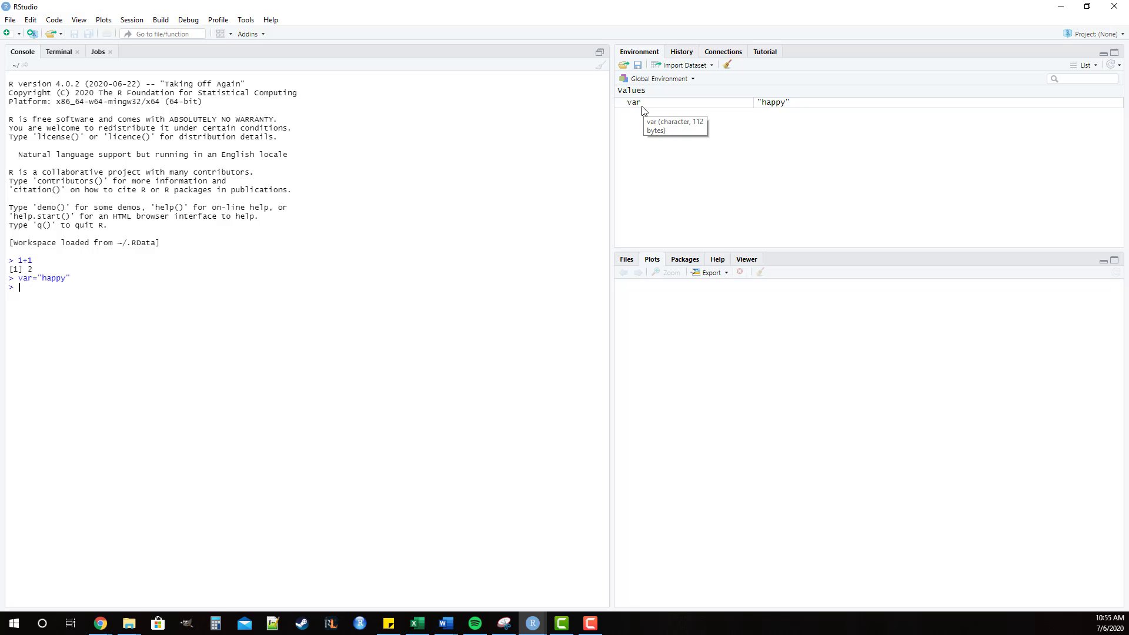
pyautogui.moveTo(765, 114)
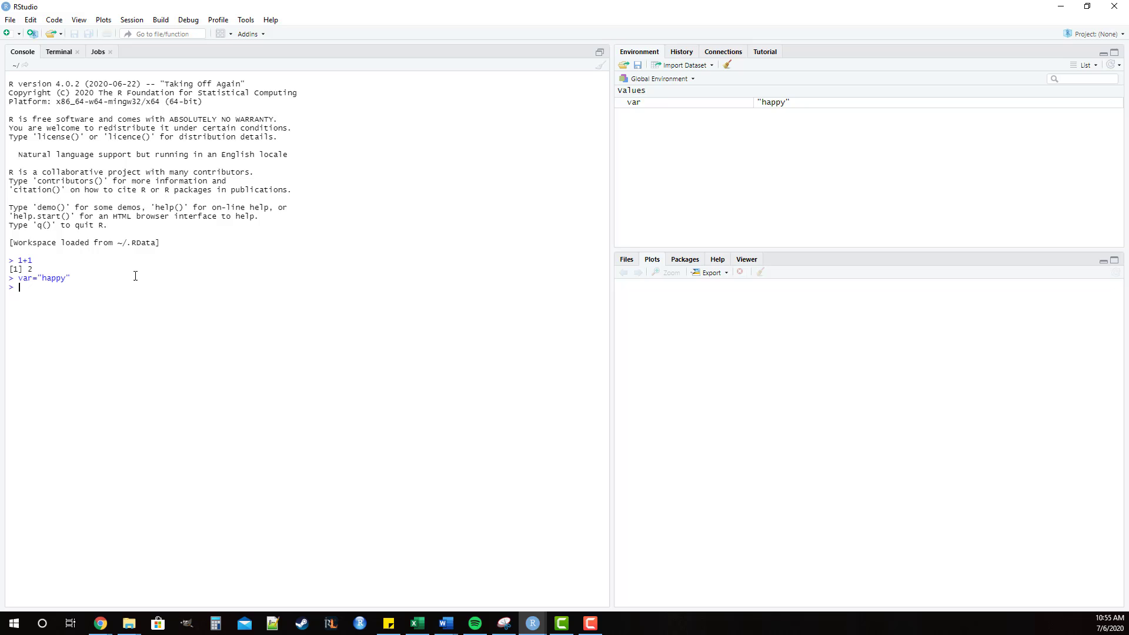
pyautogui.moveTo(94, 148)
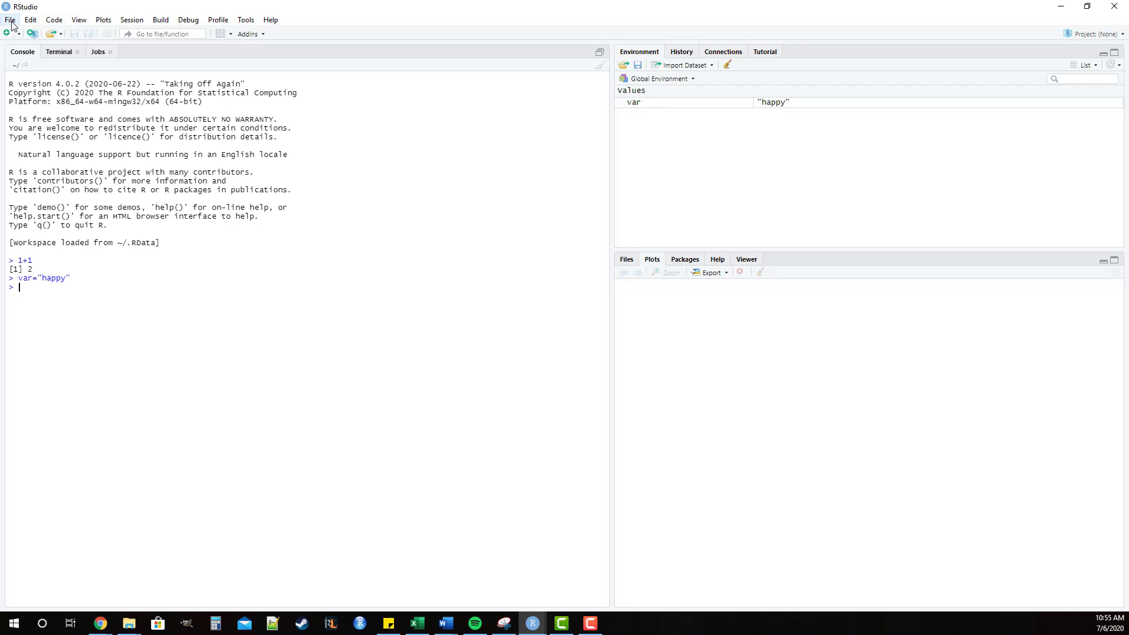
# Show the File > New File submenu listing creatable file types.
pyautogui.click(10, 20)
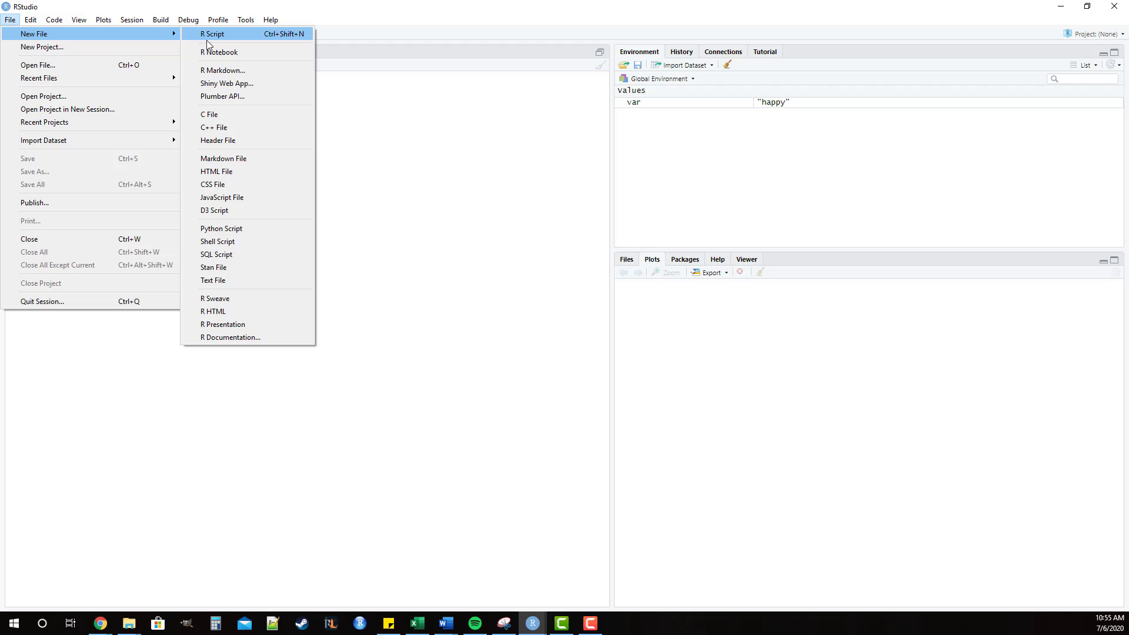
pyautogui.moveTo(252, 236)
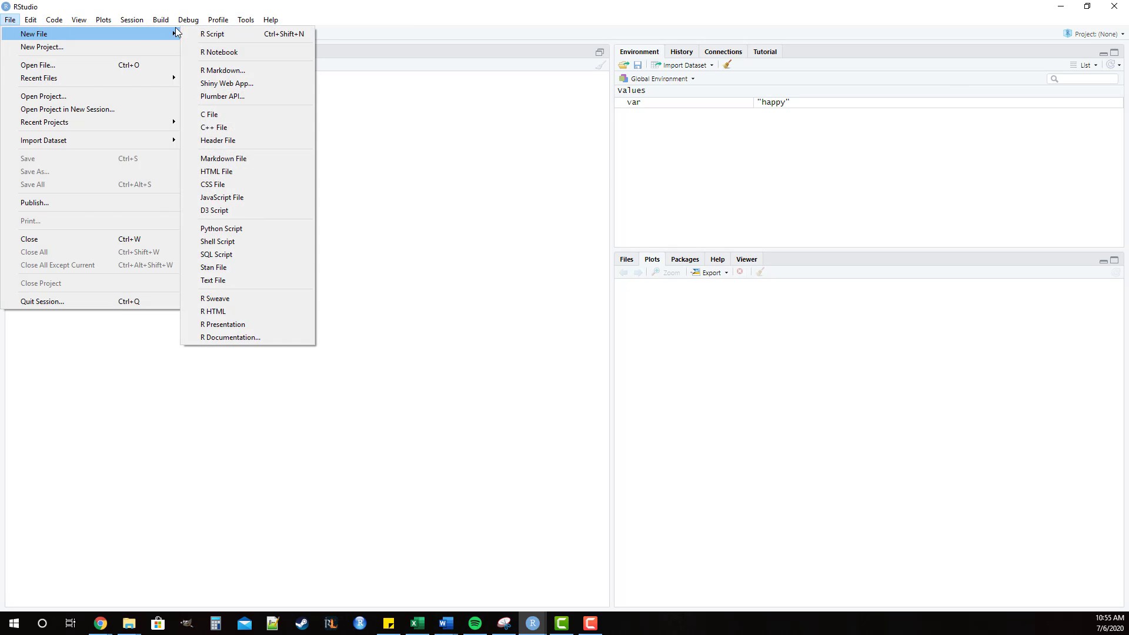
pyautogui.moveTo(220, 52)
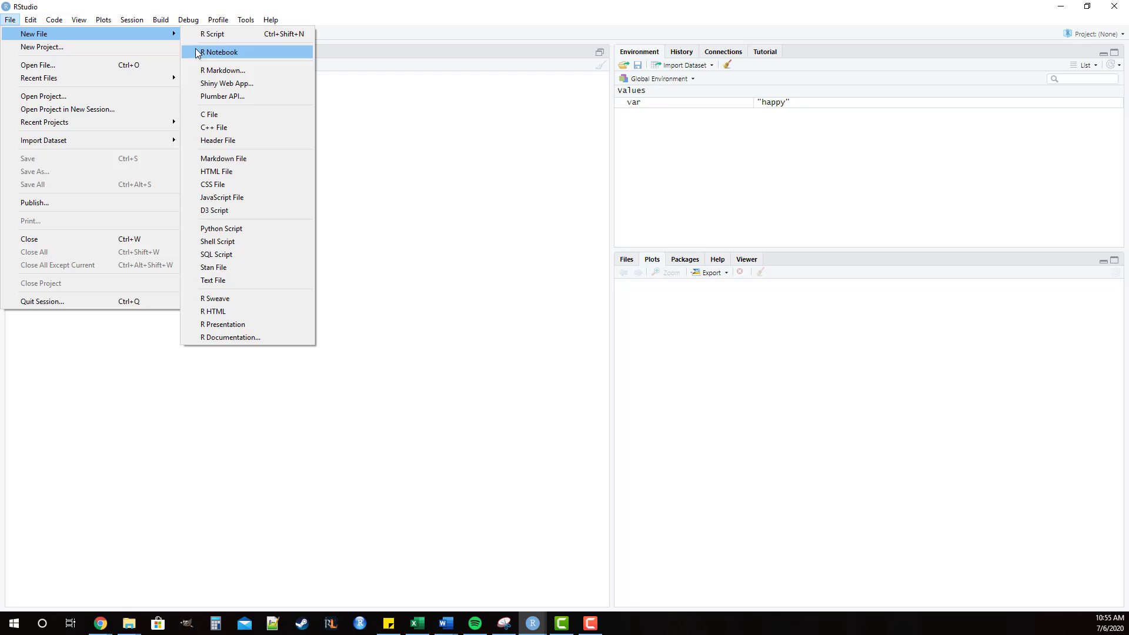
pyautogui.moveTo(234, 34)
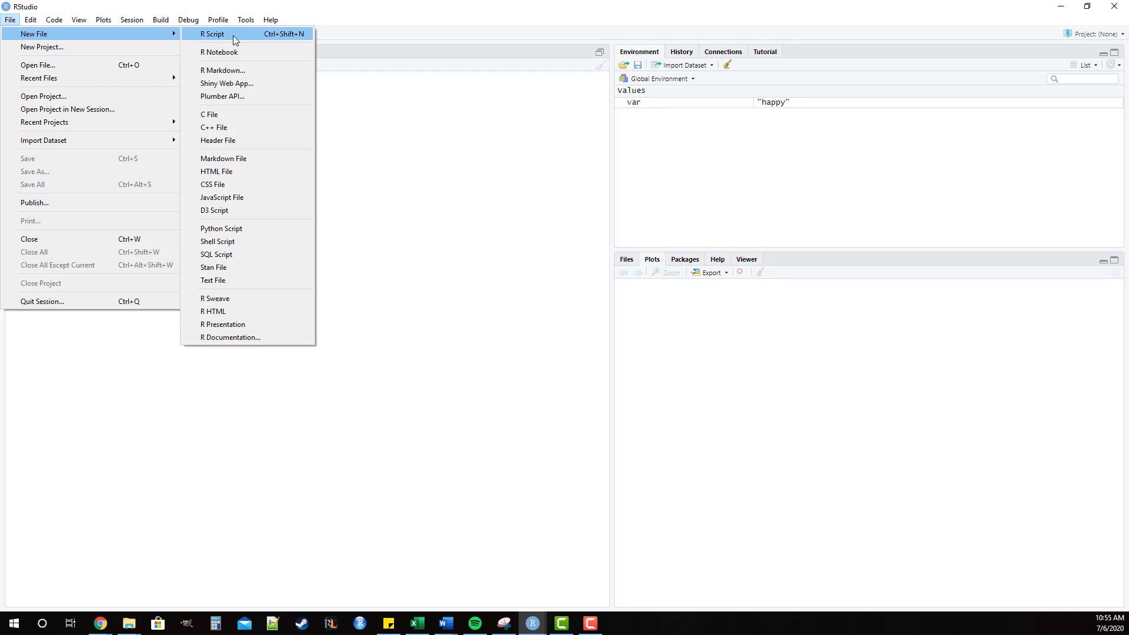
pyautogui.moveTo(237, 73)
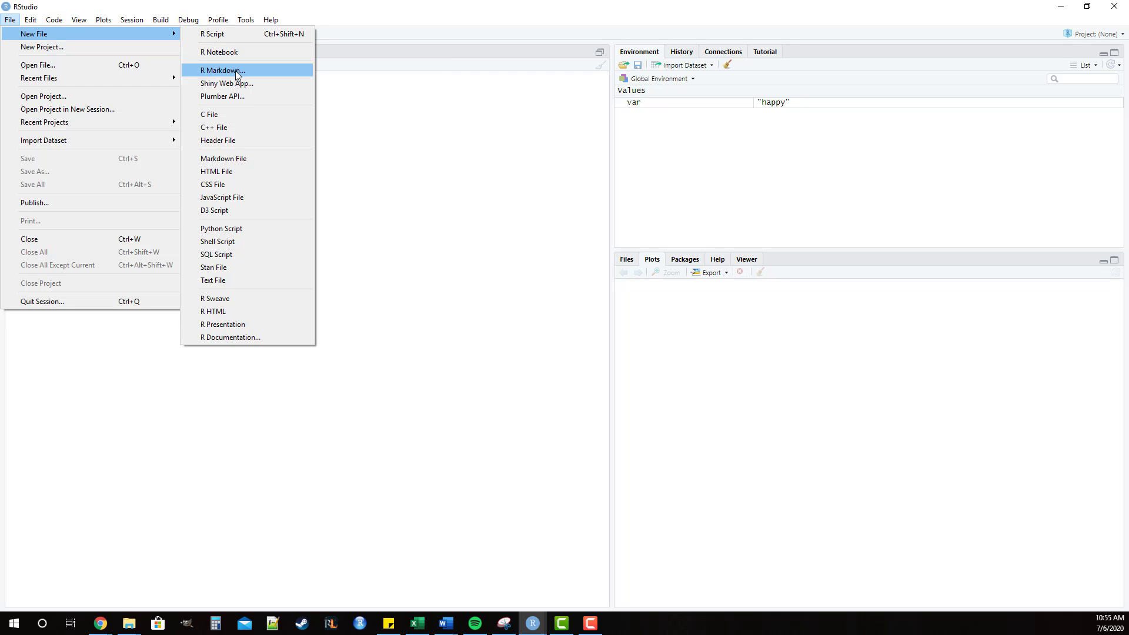
pyautogui.moveTo(240, 34)
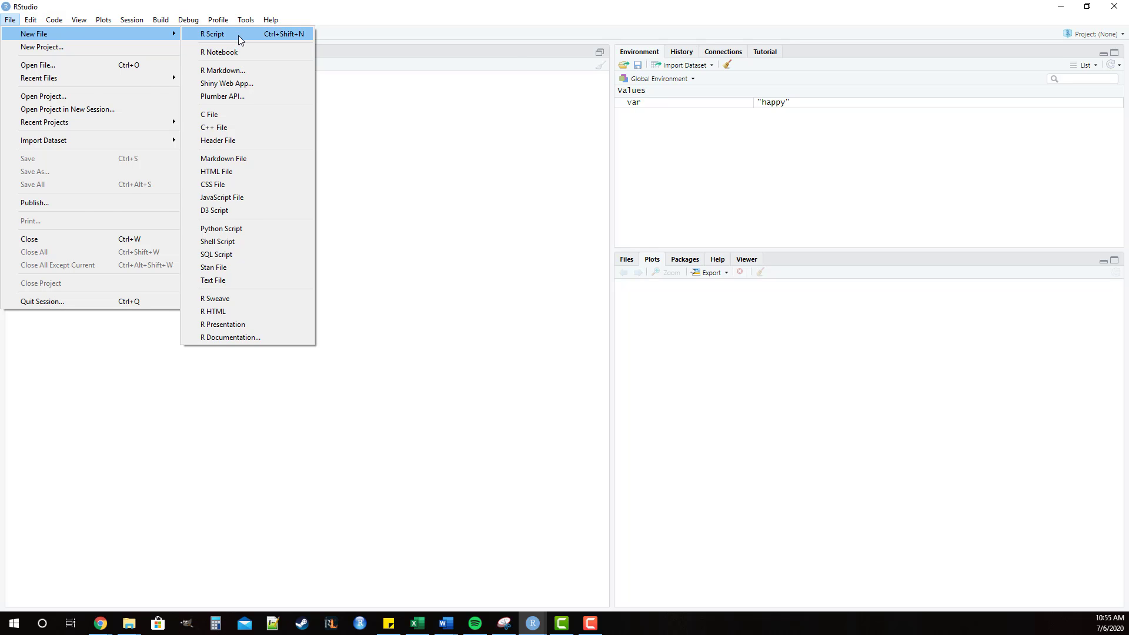
pyautogui.click(212, 33)
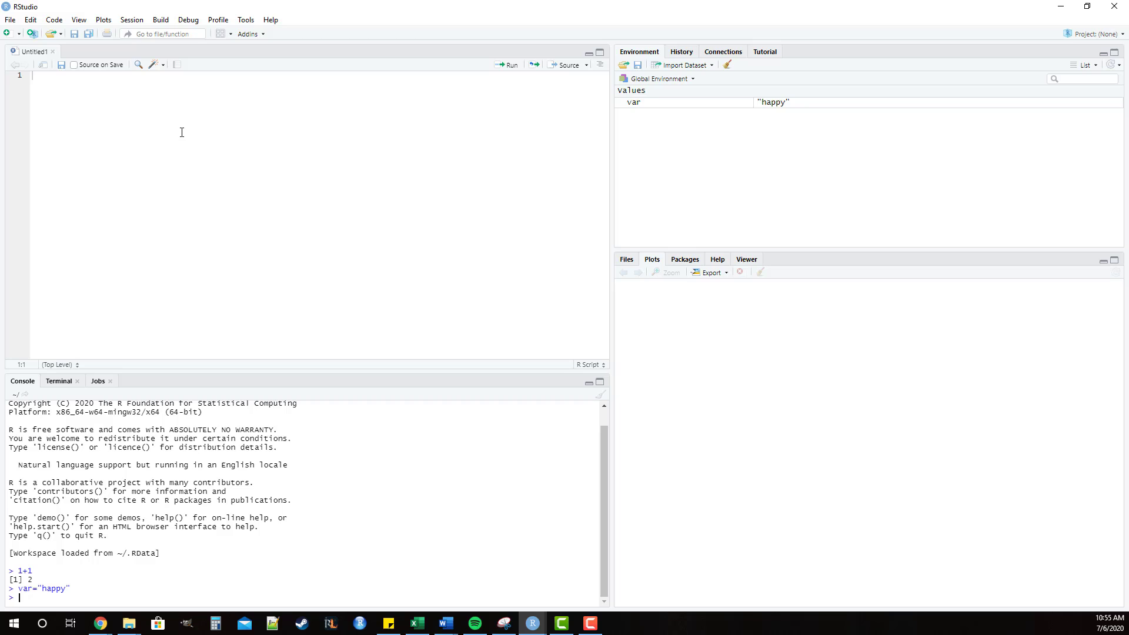
pyautogui.moveTo(219, 131)
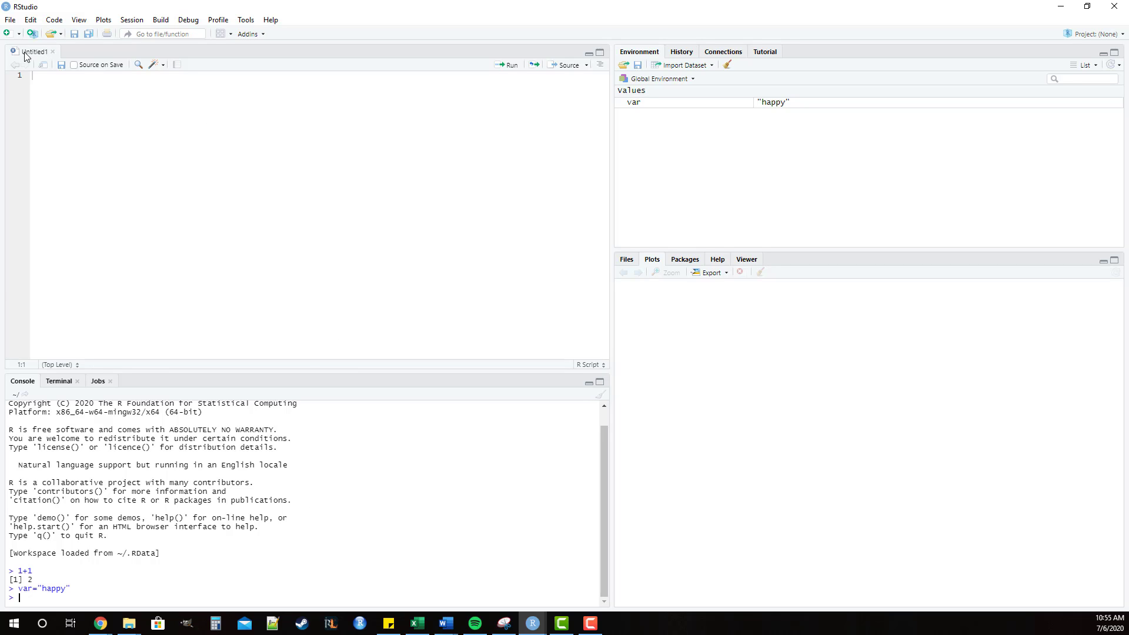
pyautogui.moveTo(287, 114)
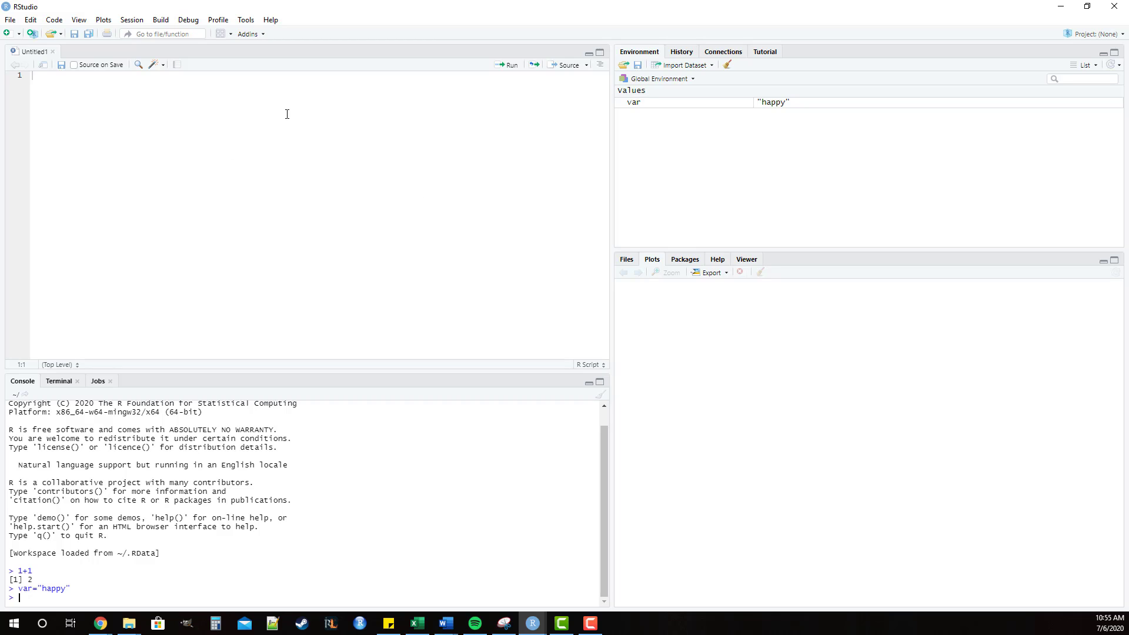
pyautogui.moveTo(214, 177)
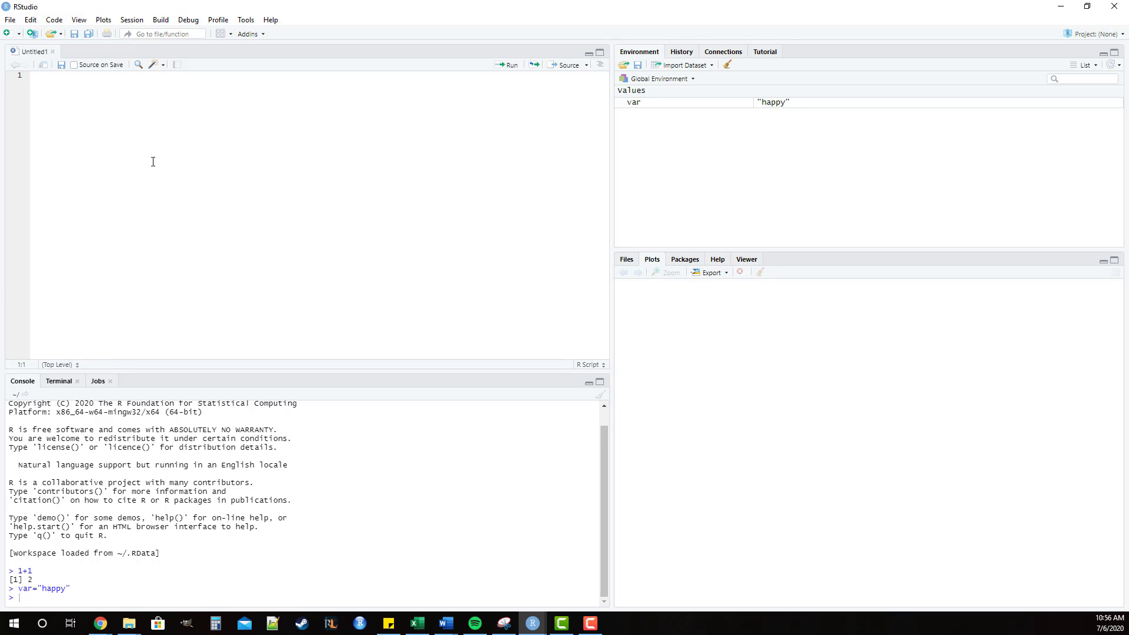
pyautogui.moveTo(20, 114)
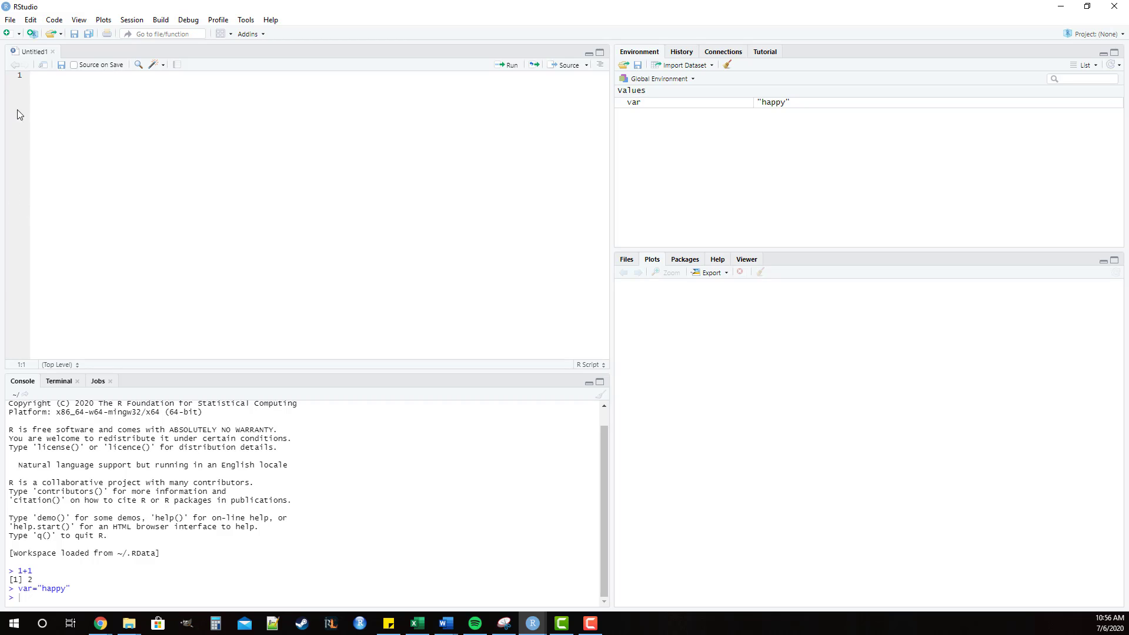
pyautogui.moveTo(72, 115)
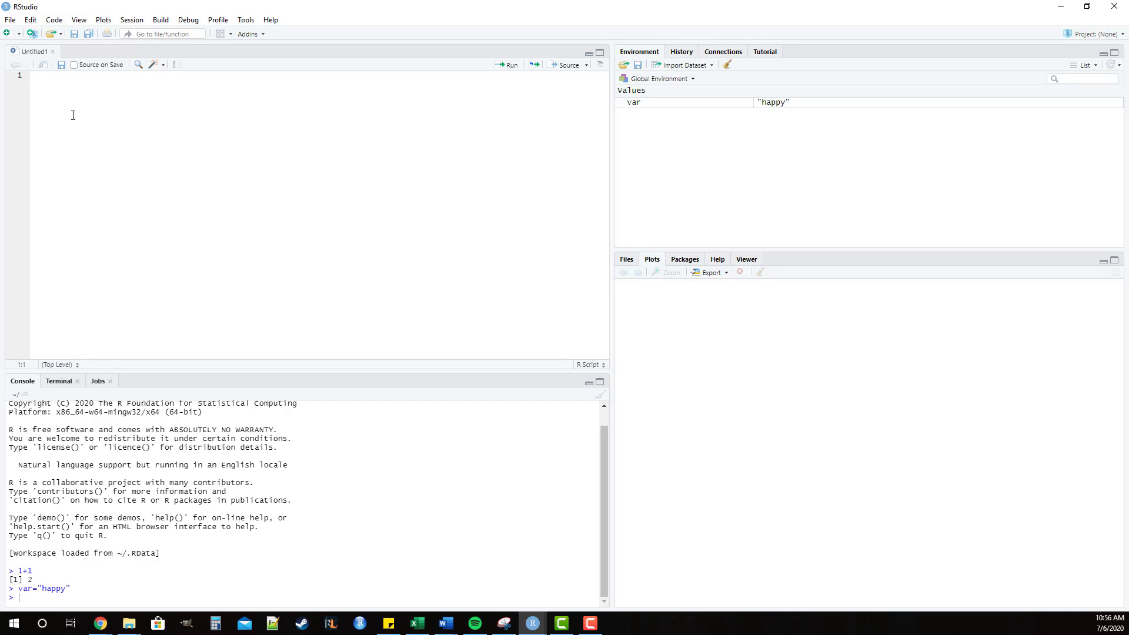
# Write var2=34 on the first script line, then correct the value to 35.
pyautogui.write('var2')
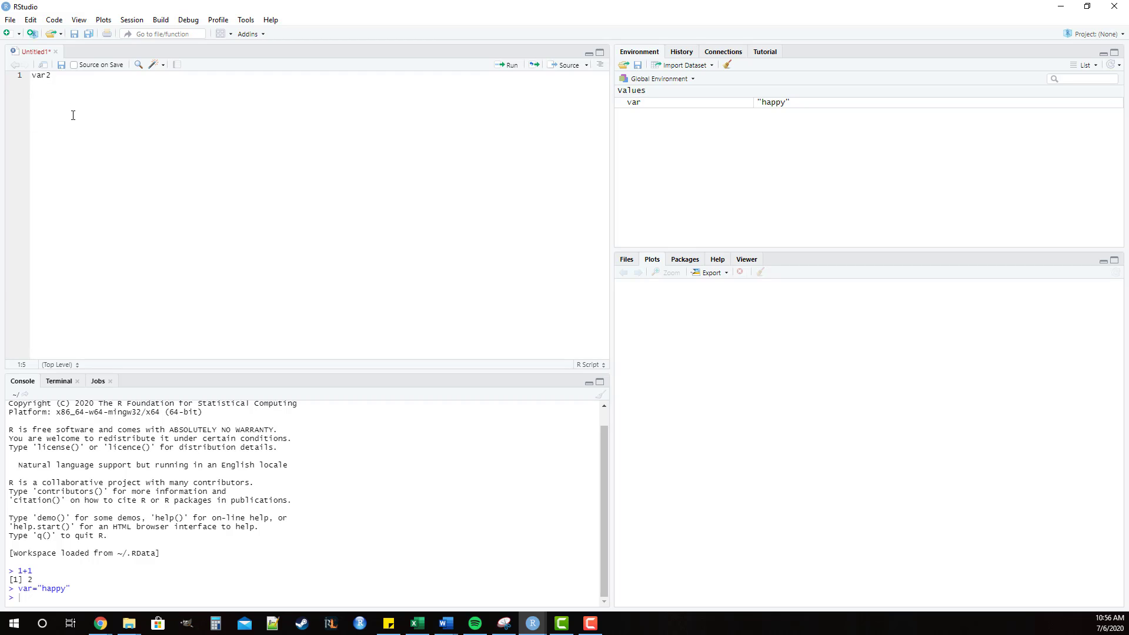
pyautogui.write('=')
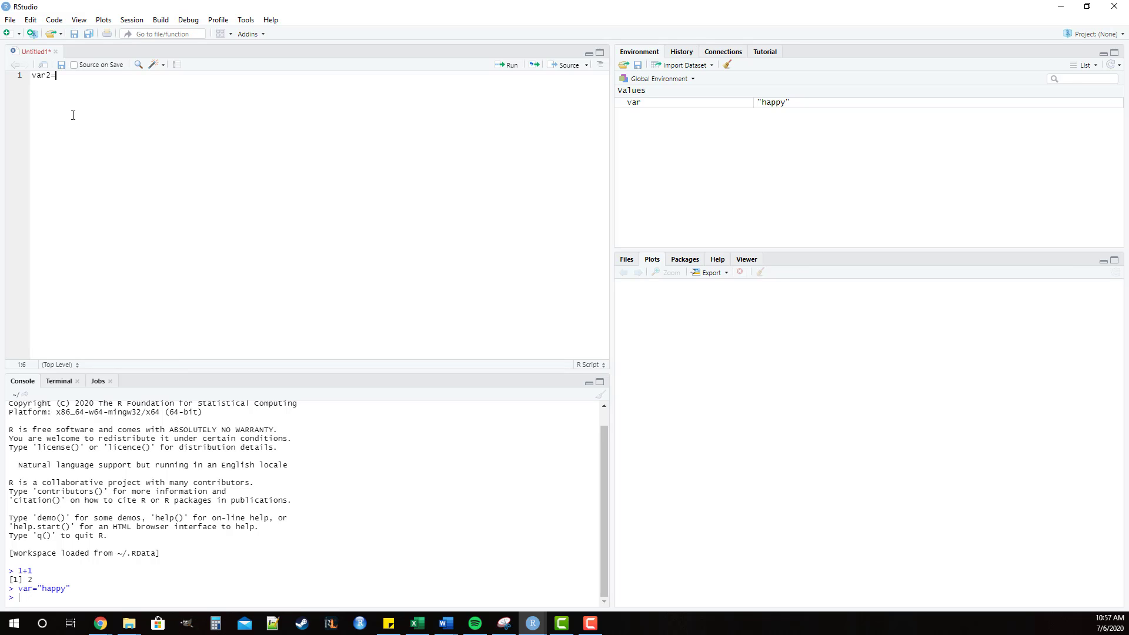
pyautogui.write('34')
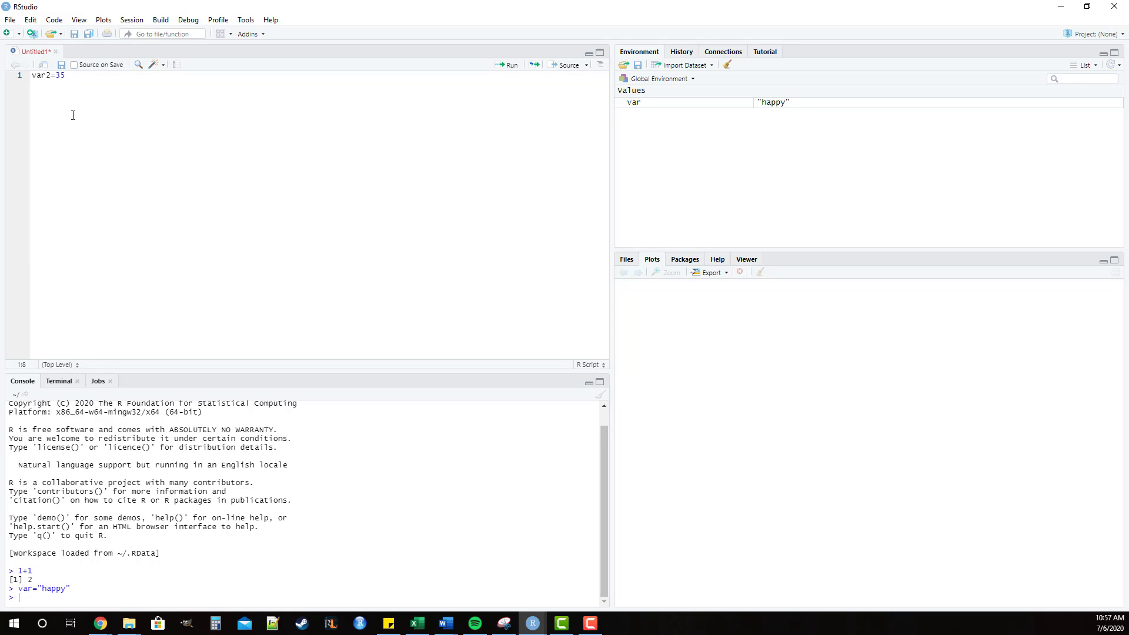
pyautogui.moveTo(82, 110)
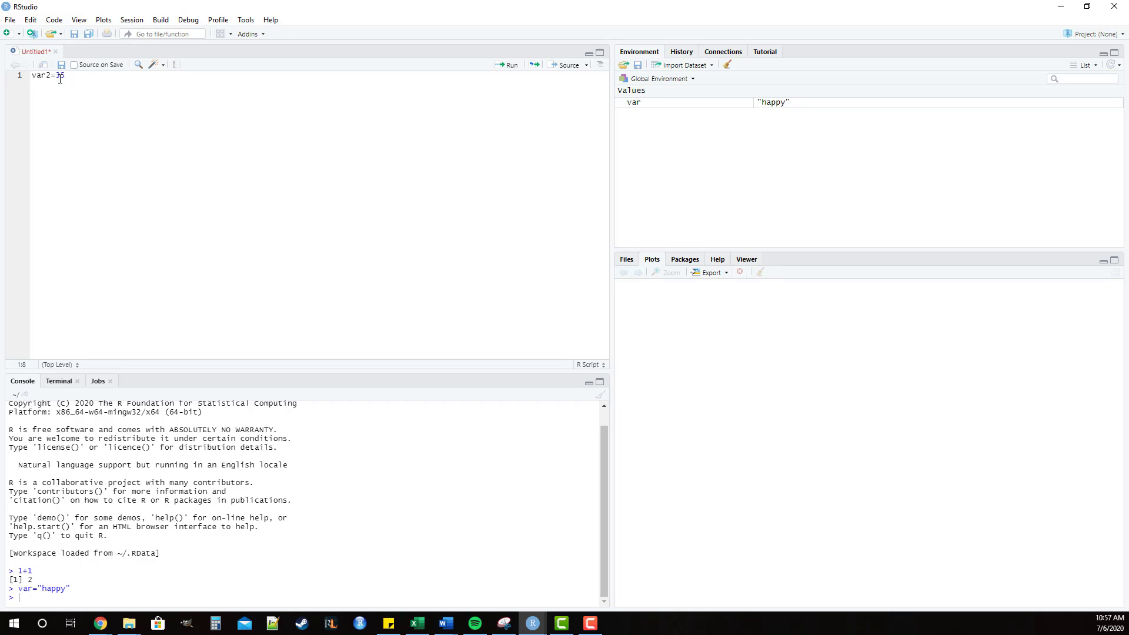
pyautogui.doubleClick(40, 75)
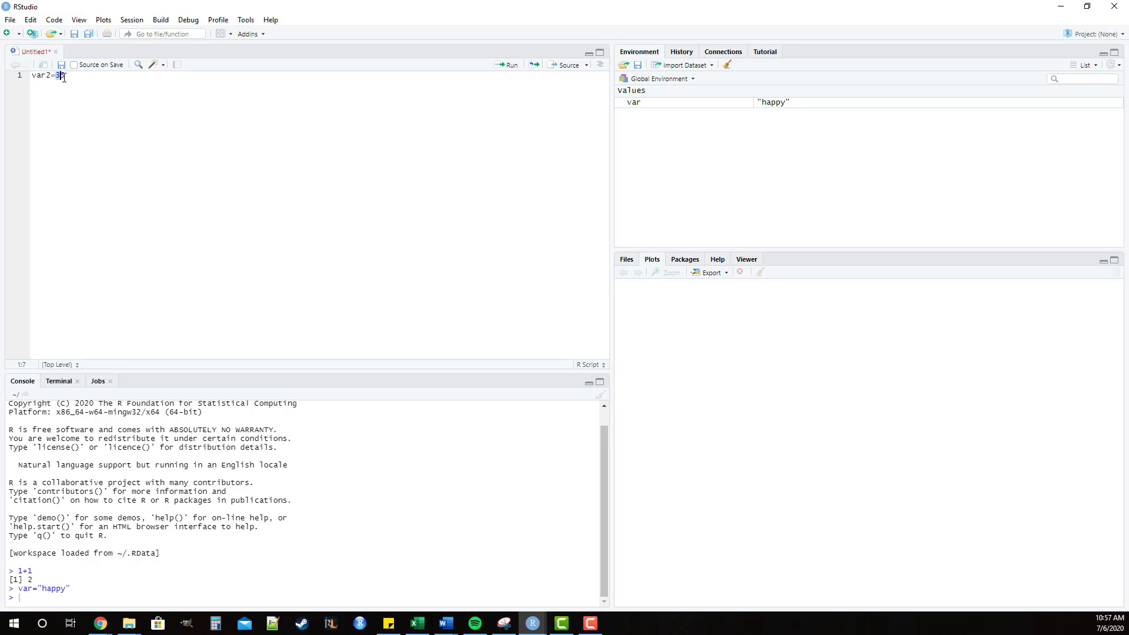
pyautogui.write('5')
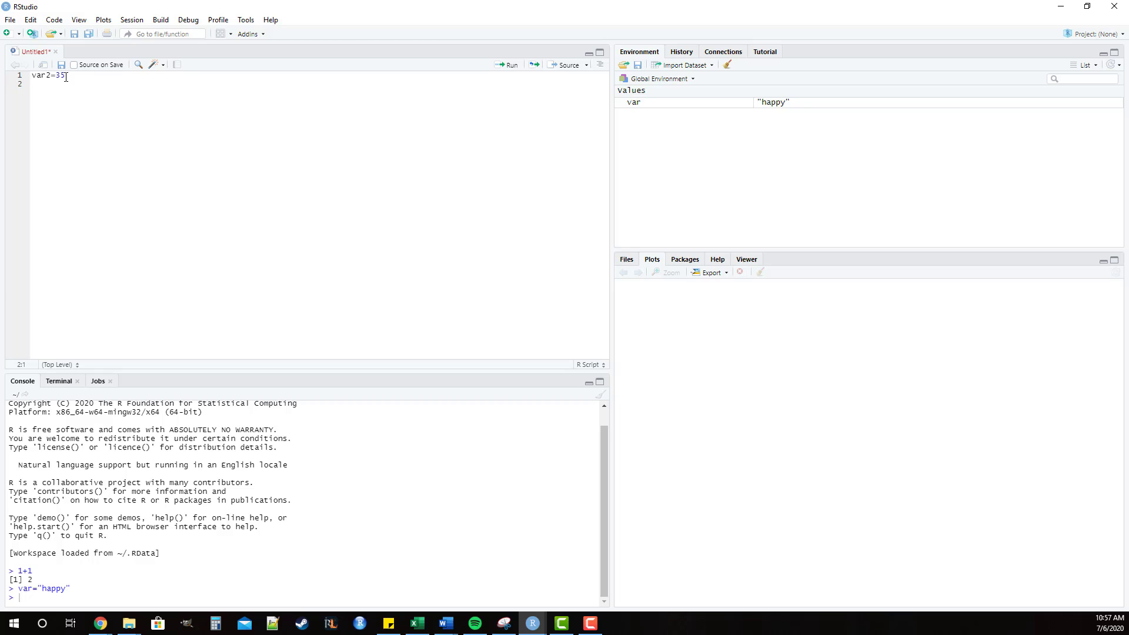
# Add a second script line assigning var3 the text "days".
pyautogui.write('var=')
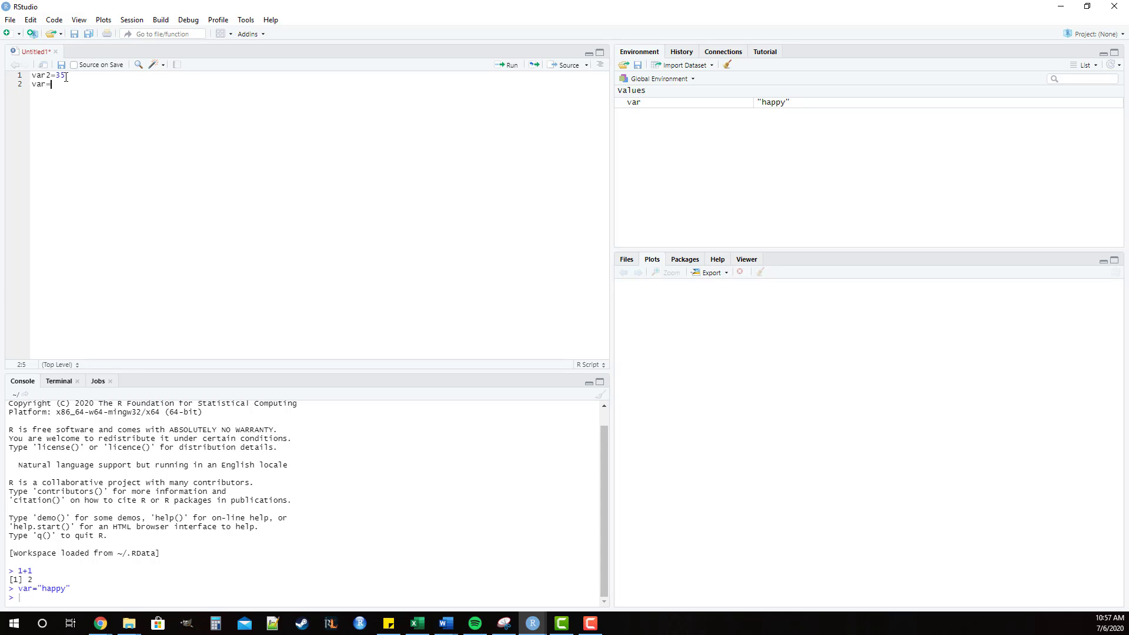
pyautogui.write('3"')
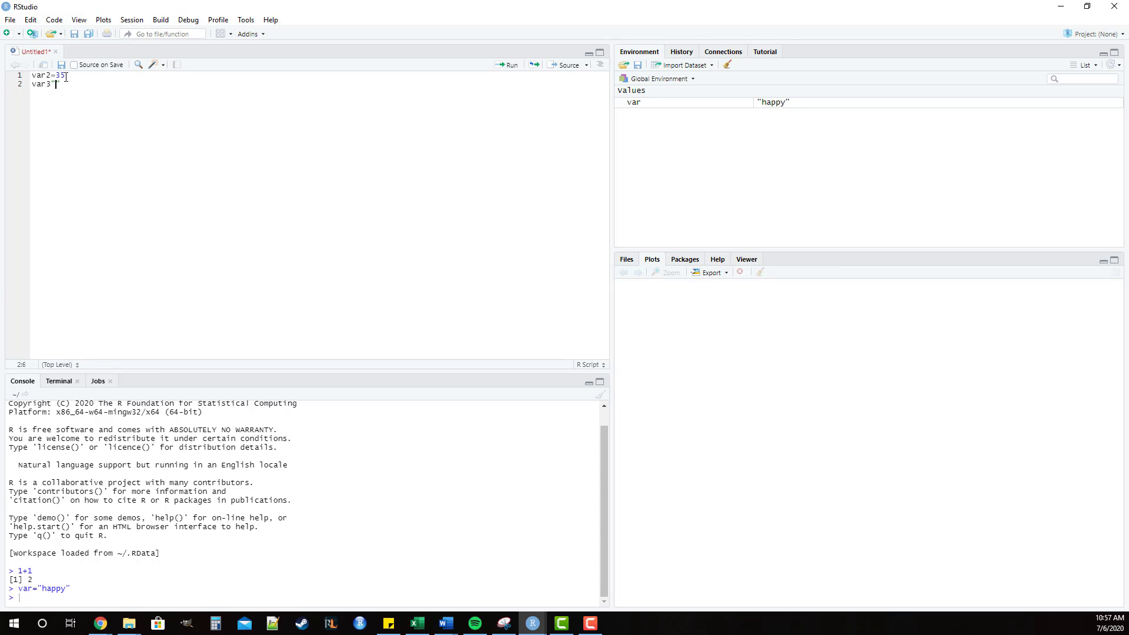
pyautogui.write('=')
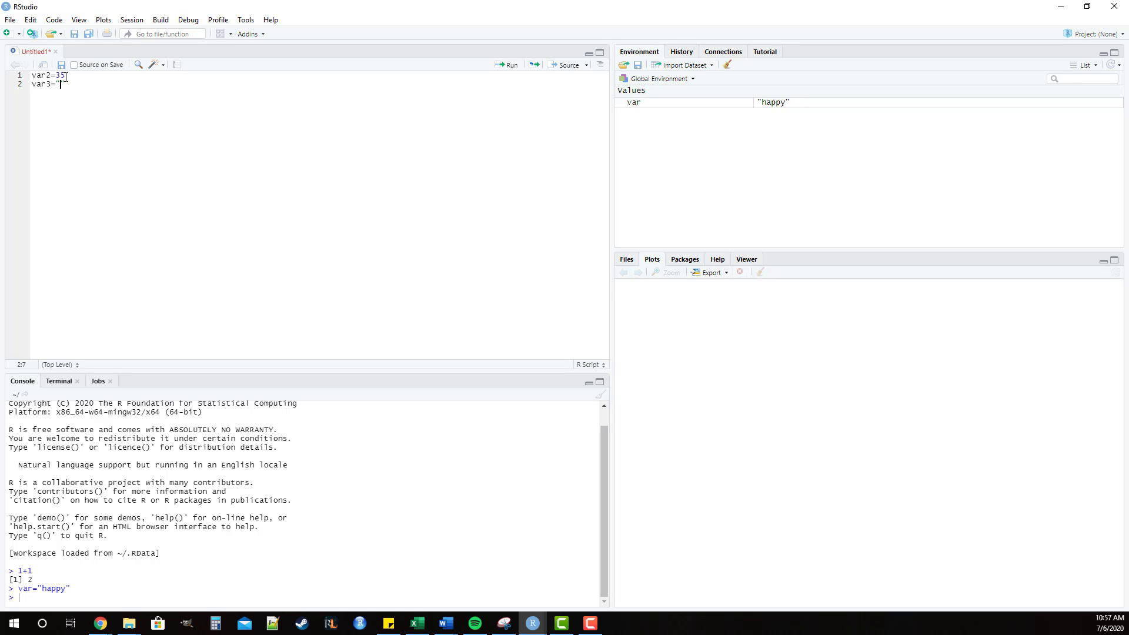
pyautogui.write('days')
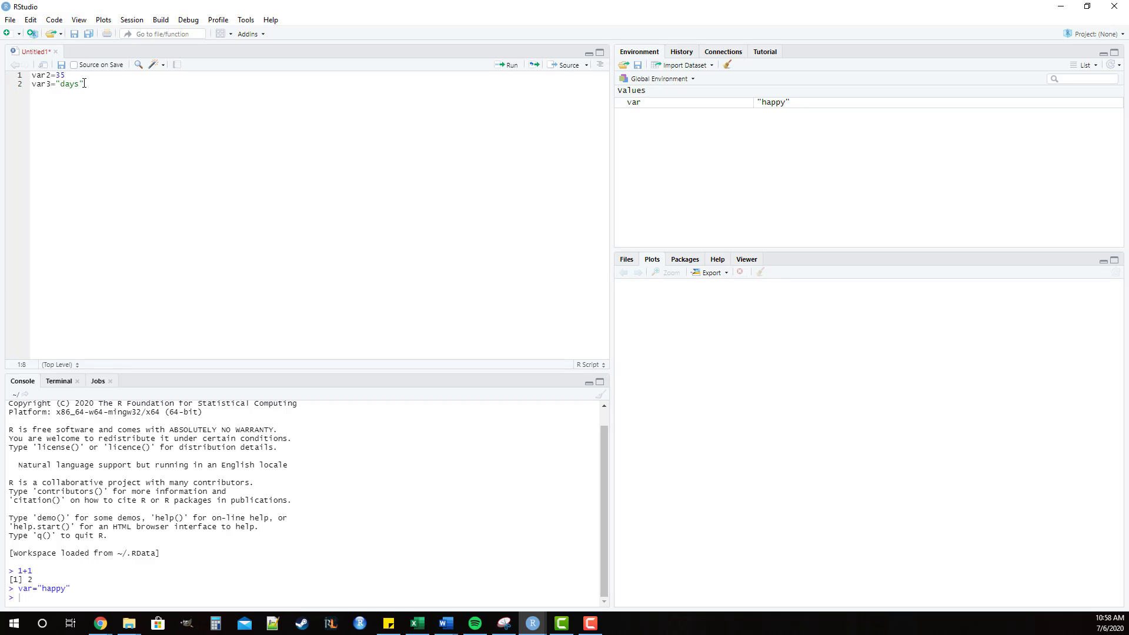
pyautogui.moveTo(89, 113)
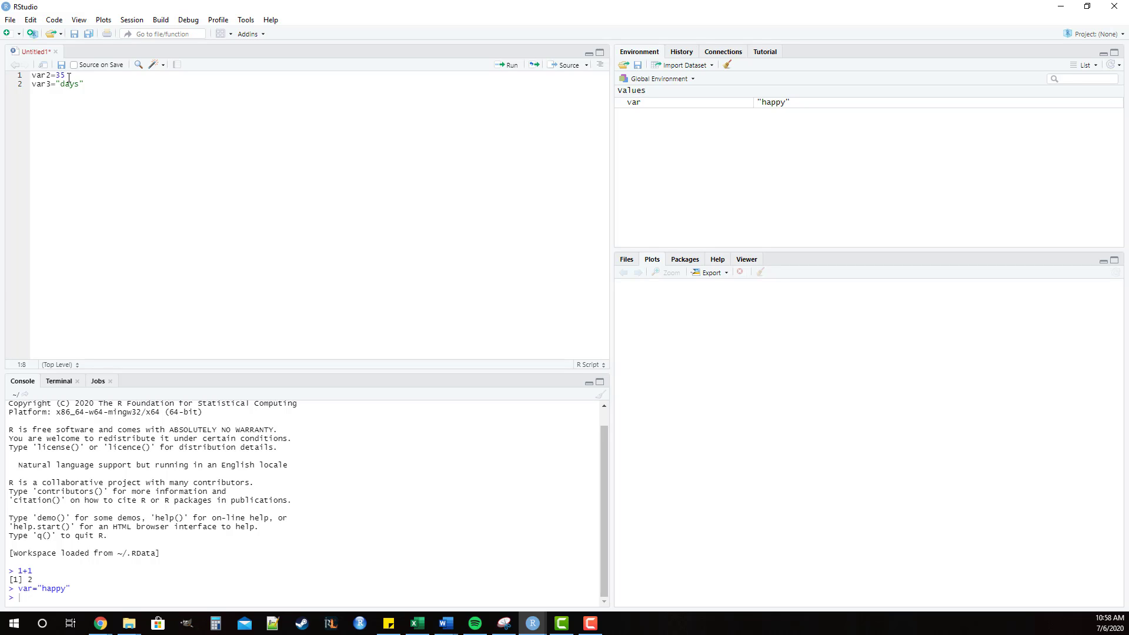
pyautogui.moveTo(131, 102)
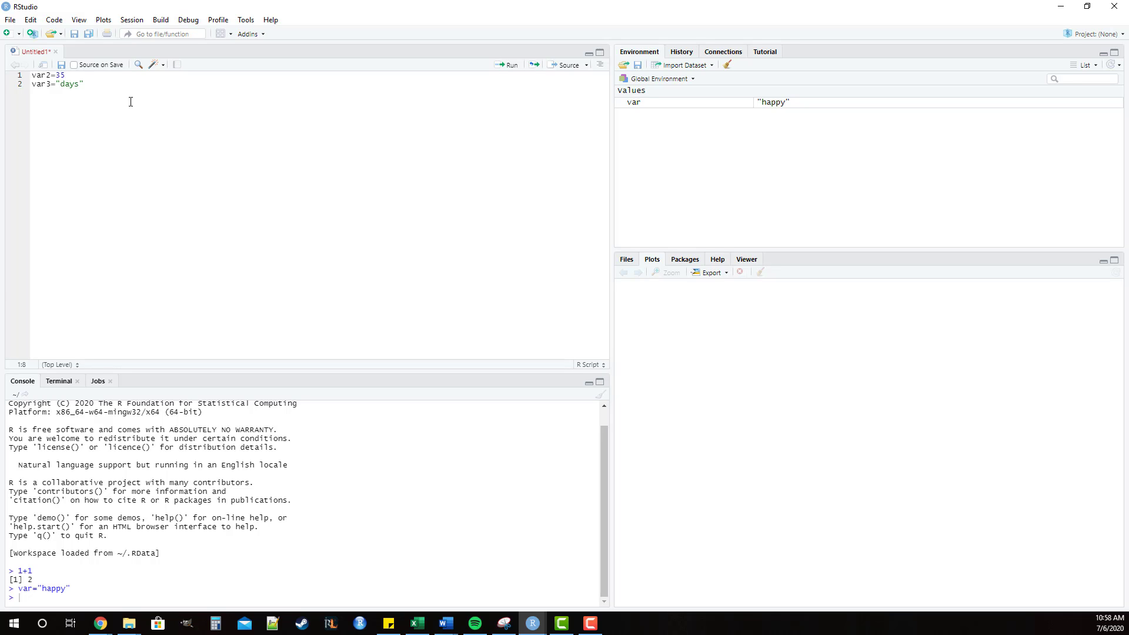
pyautogui.moveTo(21, 83)
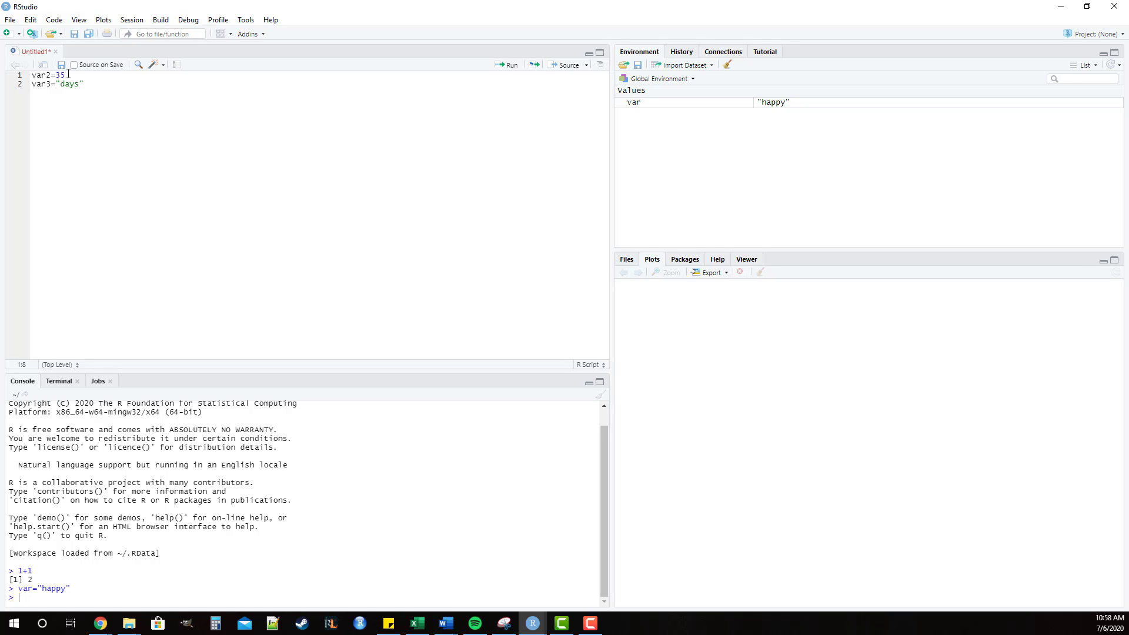
# Run the var2=35 line so var2 appears in the Environment.
pyautogui.press('Return')
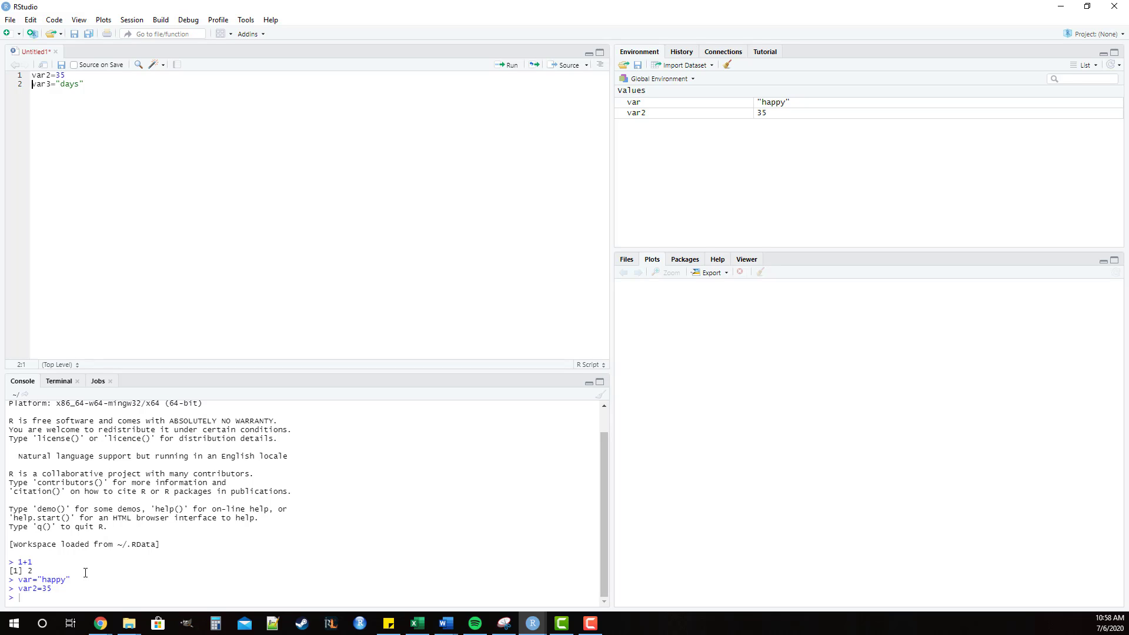
pyautogui.moveTo(654, 113)
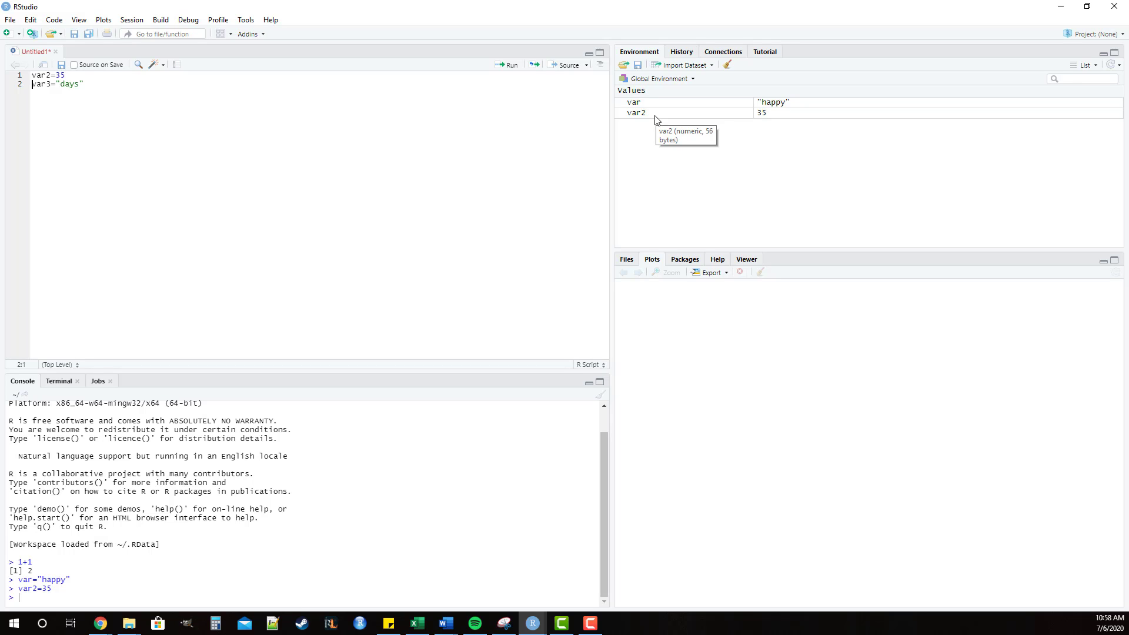
pyautogui.moveTo(889, 158)
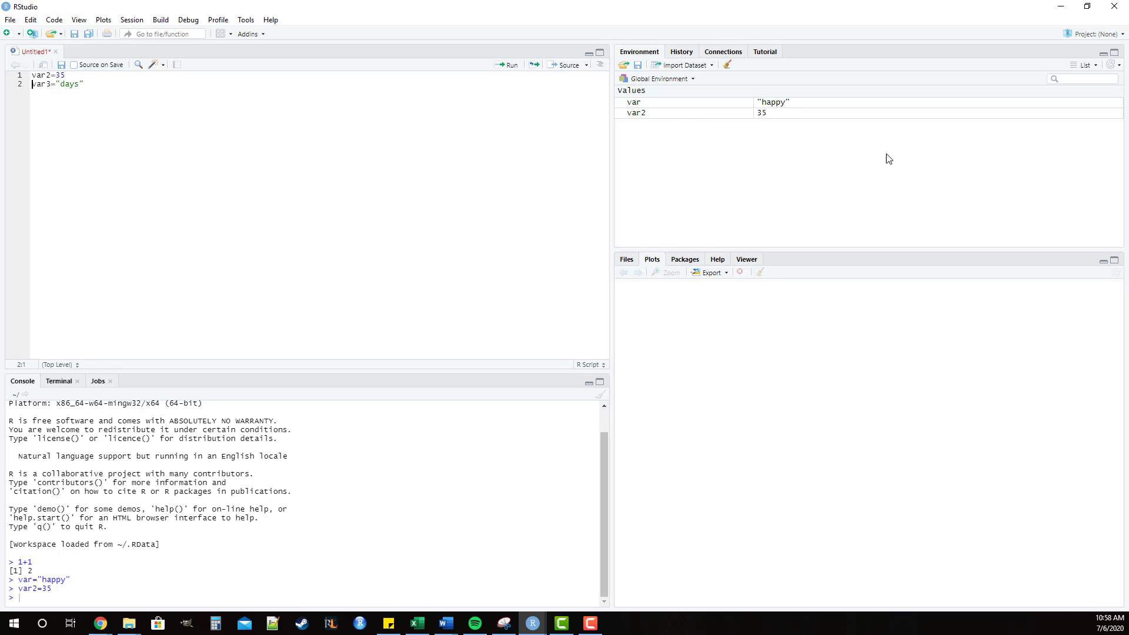
pyautogui.moveTo(796, 159)
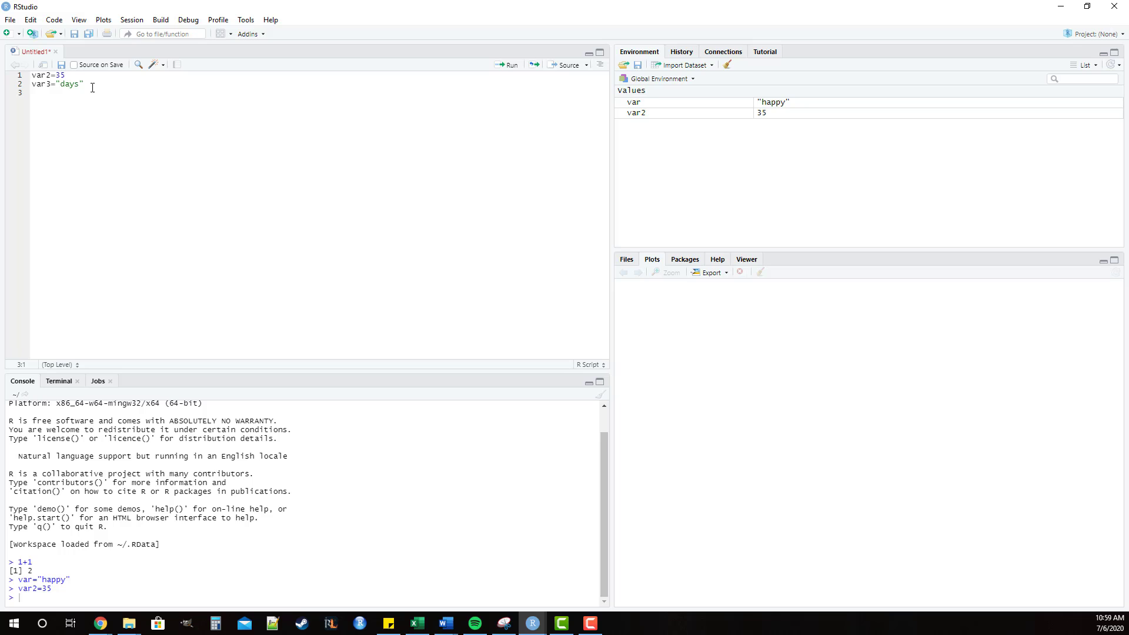
# Add script lines var4="another variable" and var5=144.
pyautogui.write('var4=""')
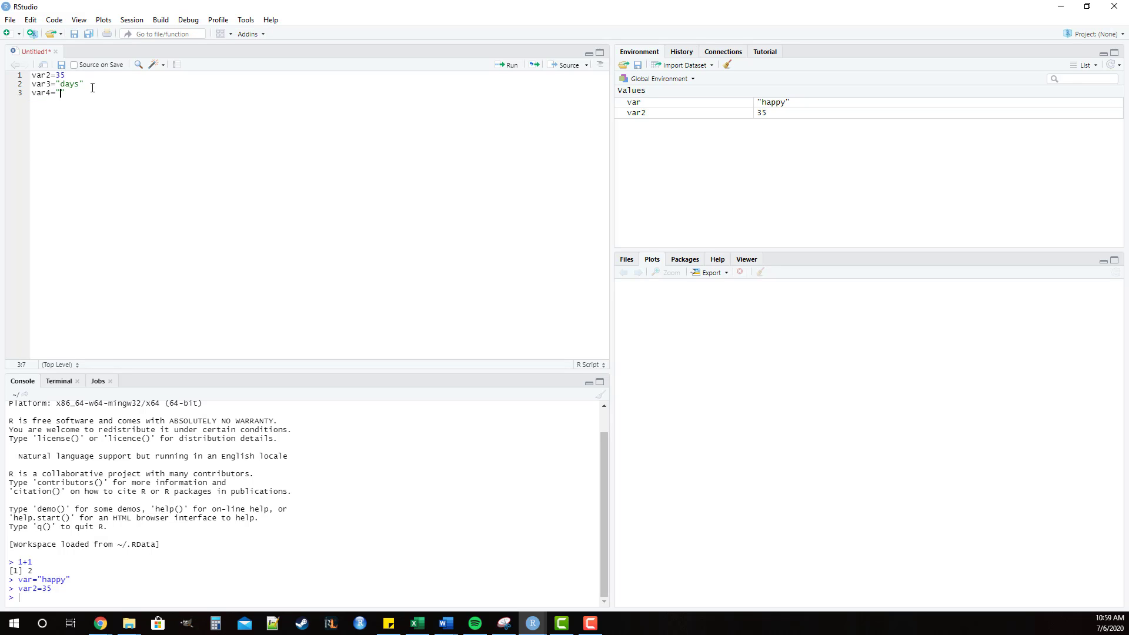
pyautogui.write('another')
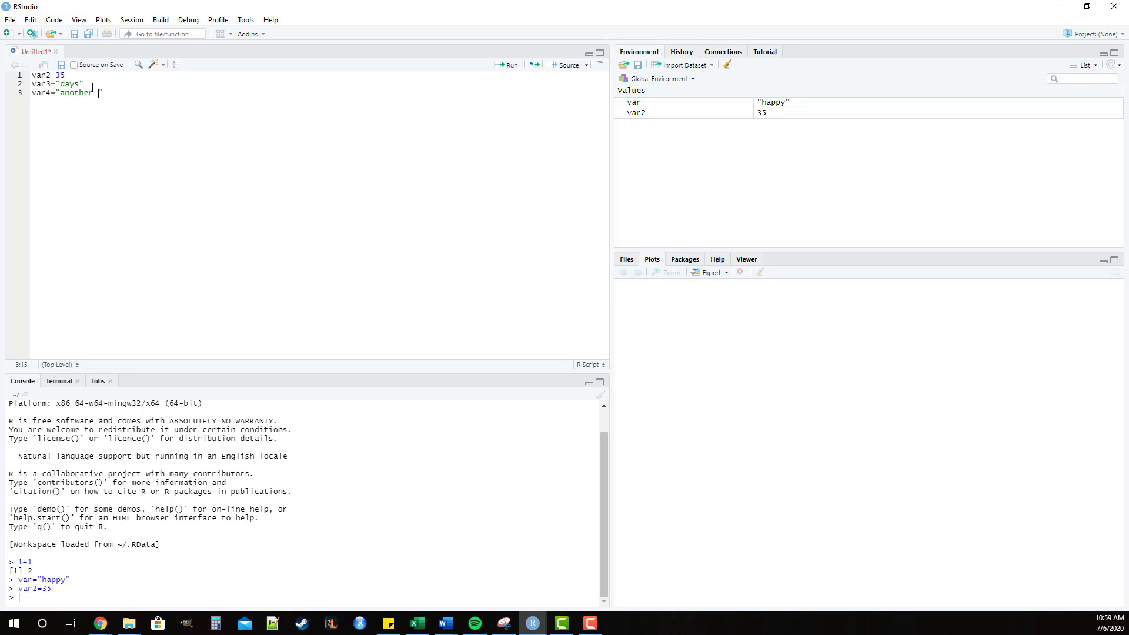
pyautogui.write('variable"')
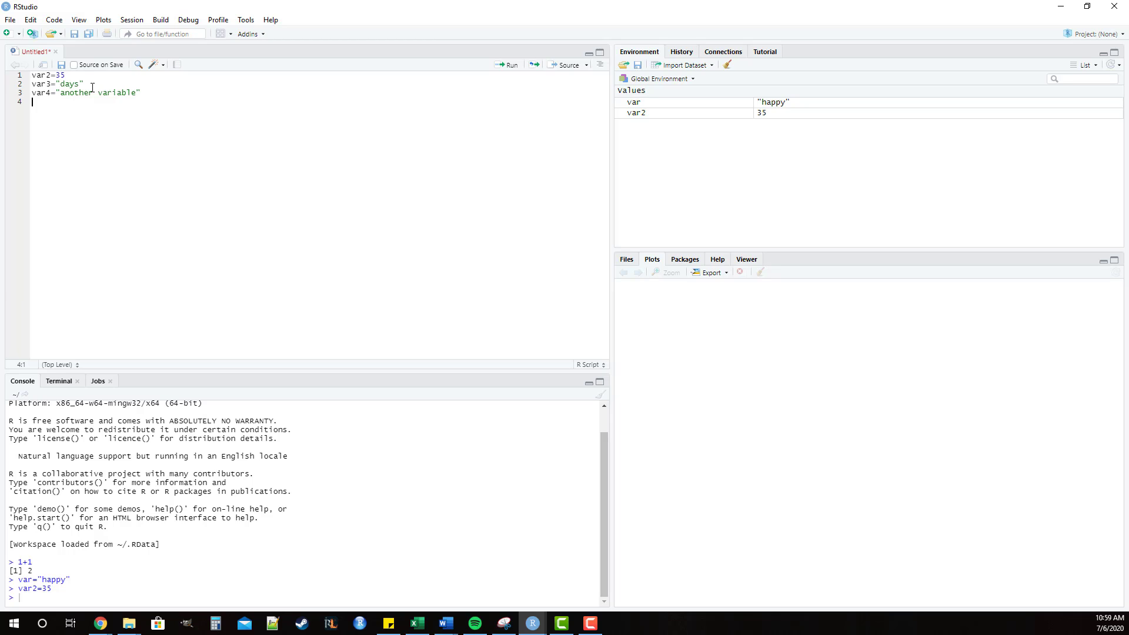
pyautogui.write('var5=')
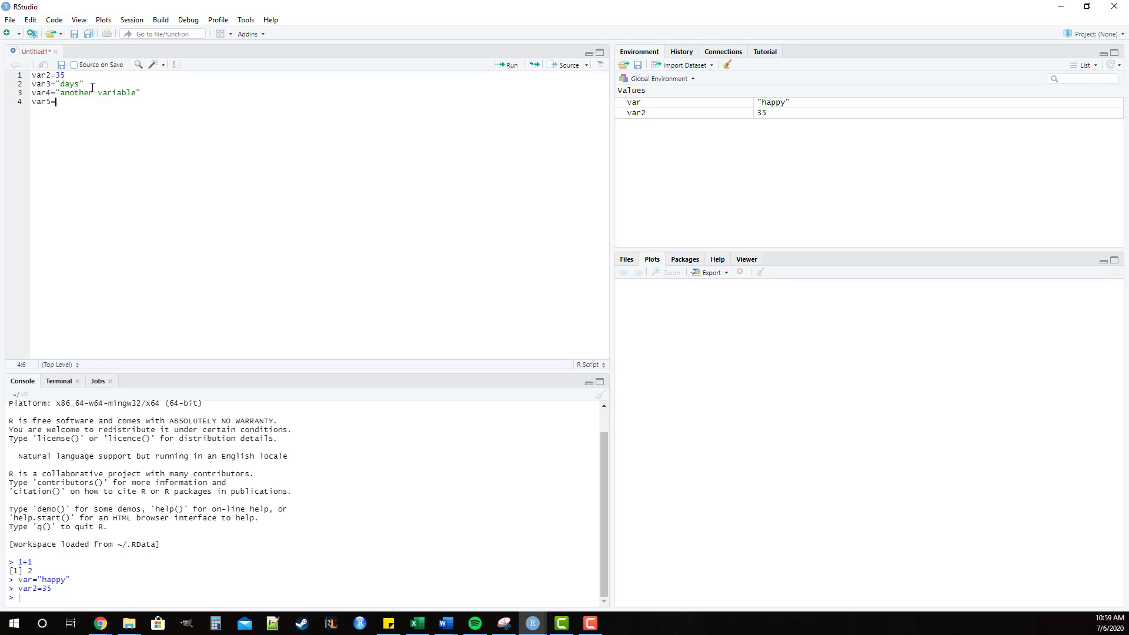
pyautogui.write('144')
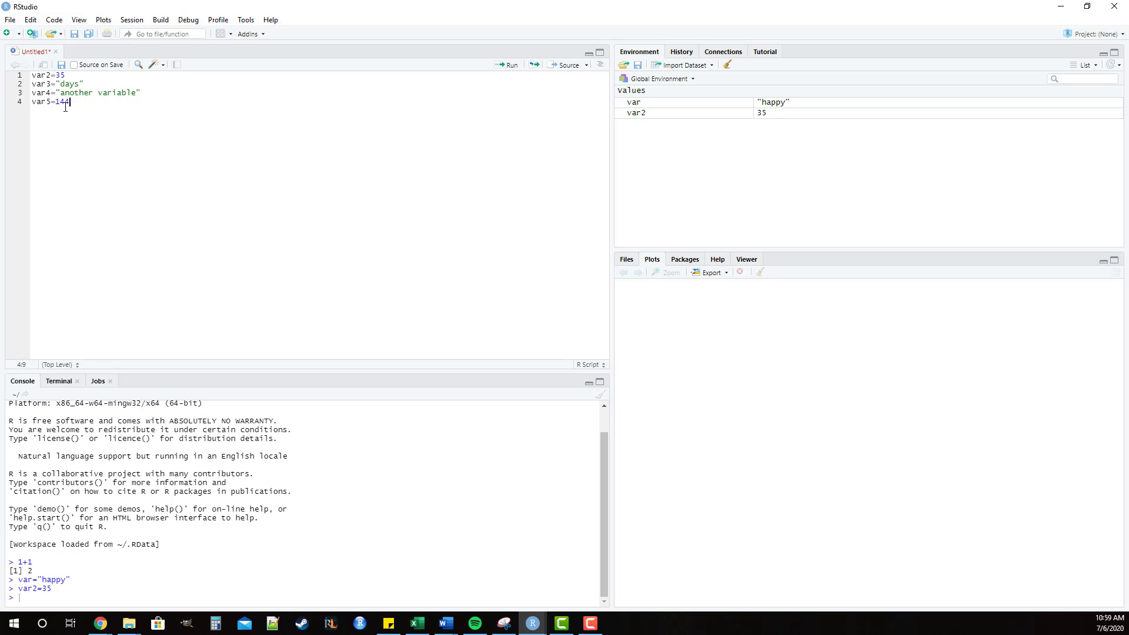
pyautogui.moveTo(514, 26)
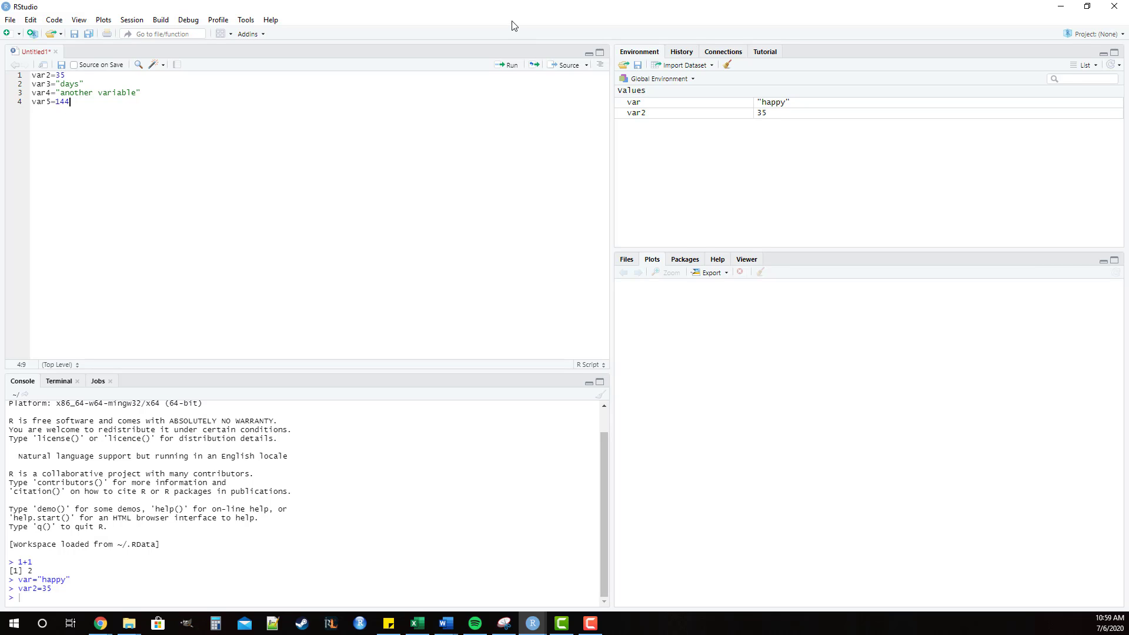
pyautogui.moveTo(509, 65)
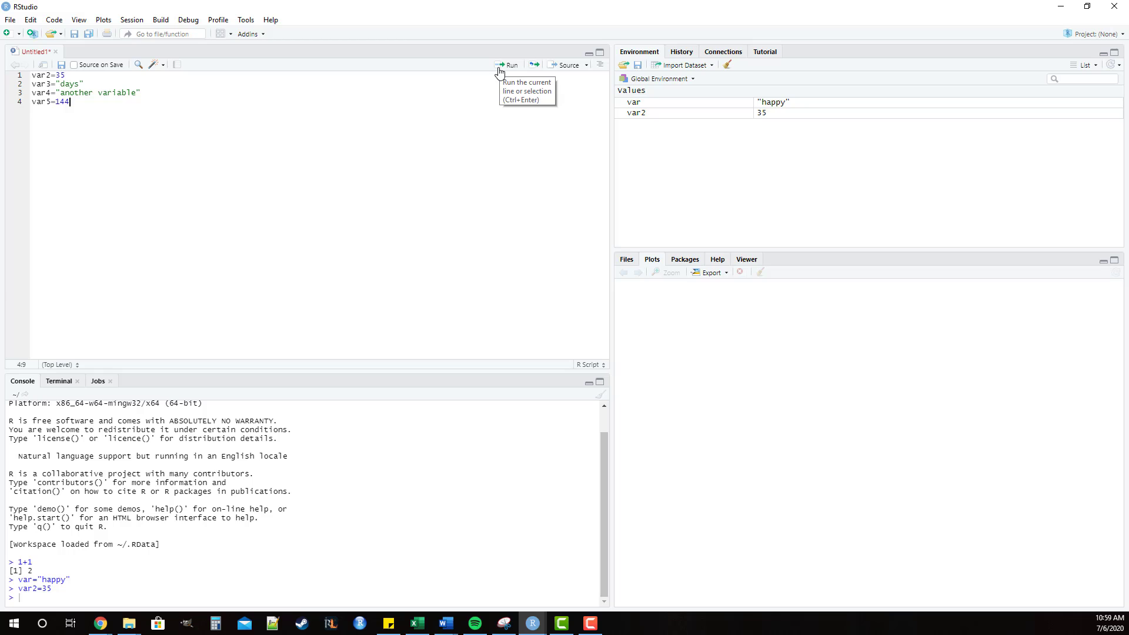
# Run the var5 line, then all four assignment lines, filling var3, var4 and var5 into the Environment.
pyautogui.click(509, 66)
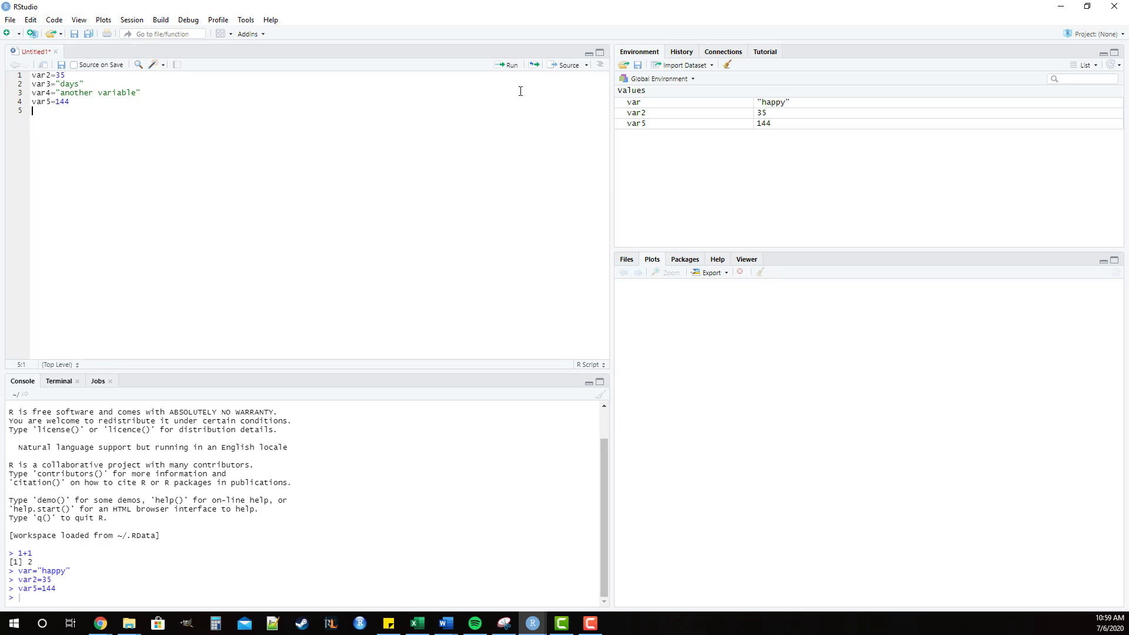
pyautogui.moveTo(533, 64)
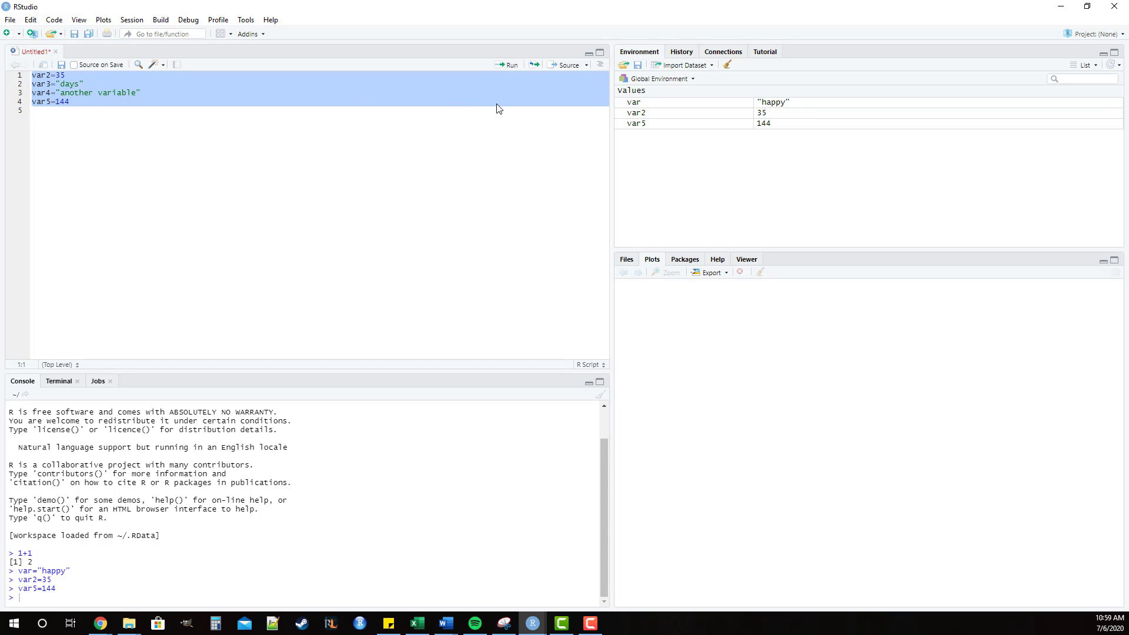
pyautogui.click(505, 65)
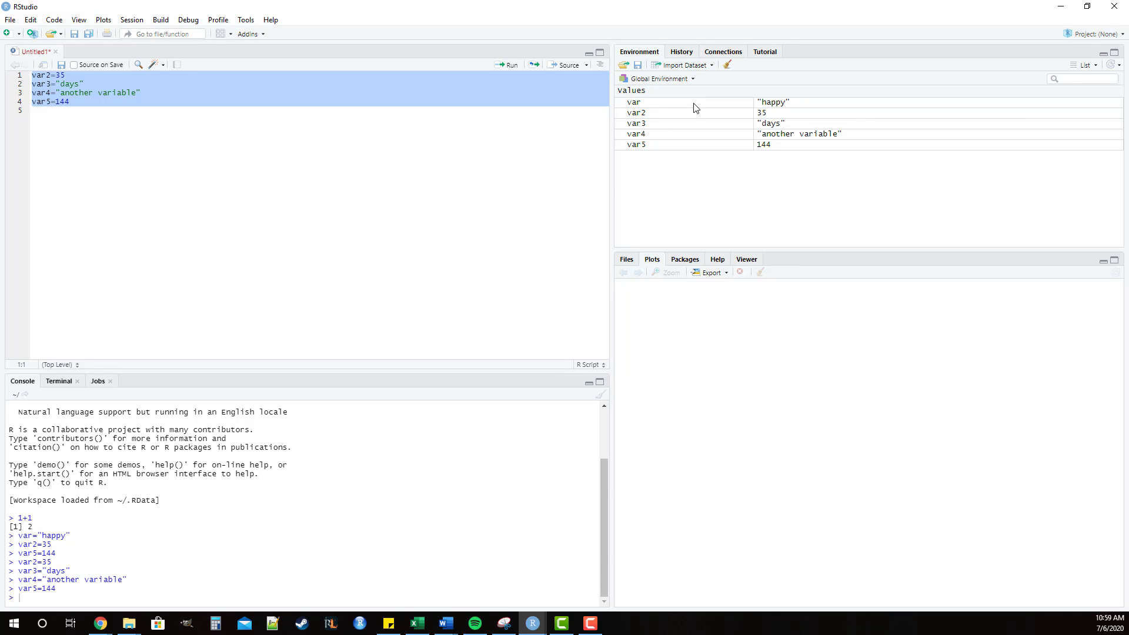
pyautogui.moveTo(689, 166)
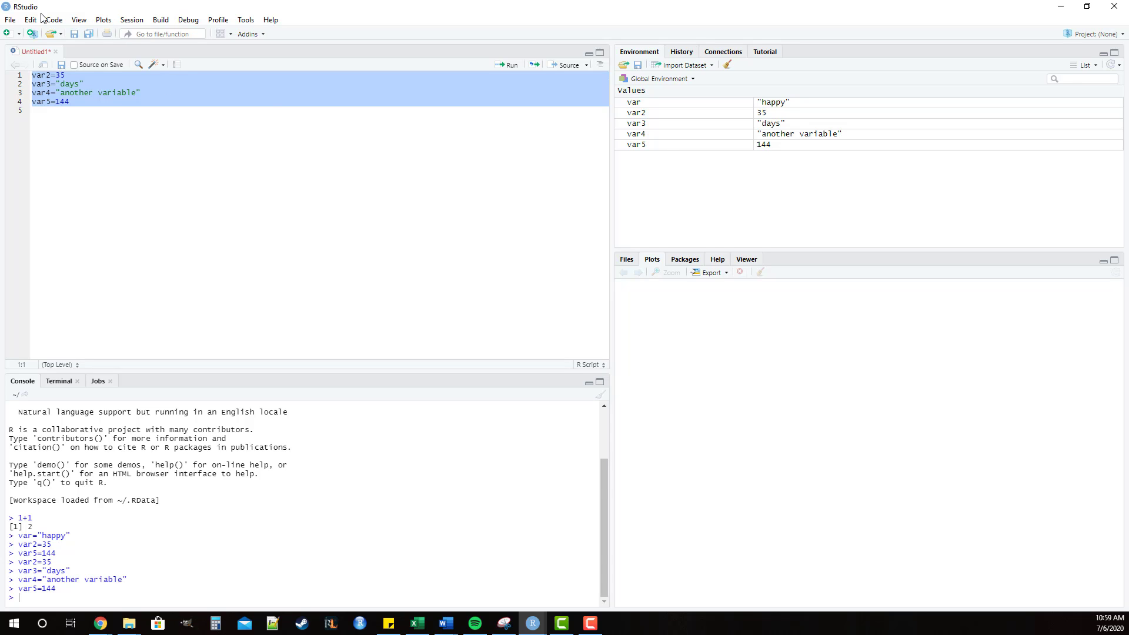
# Choose R Markdown... from File > New File to reach its creation dialog.
pyautogui.click(11, 20)
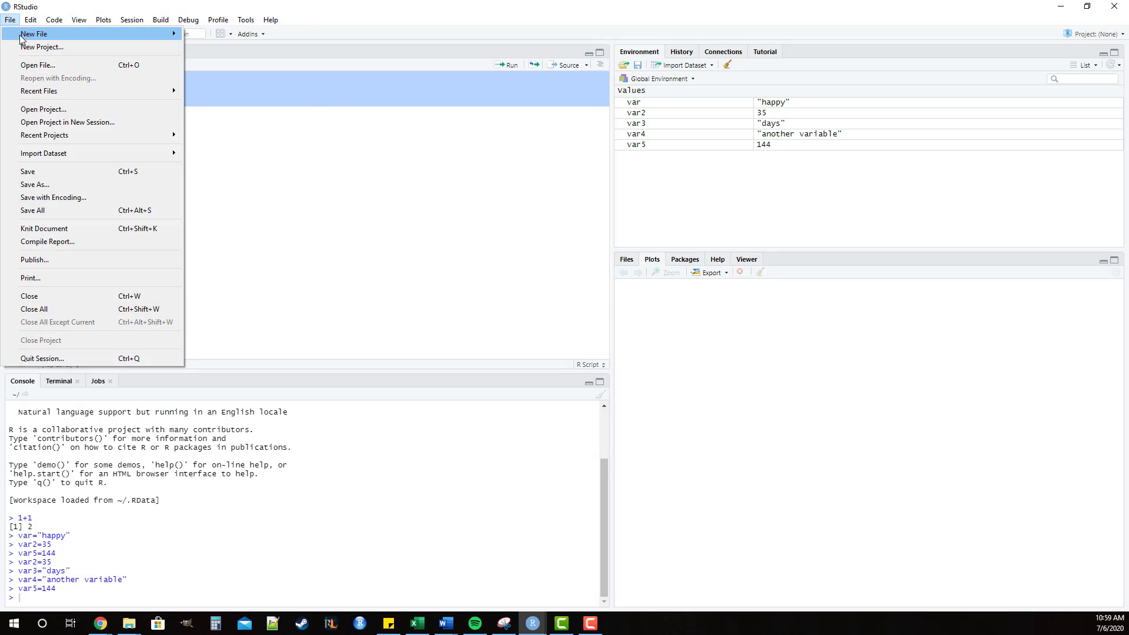
pyautogui.moveTo(28, 36)
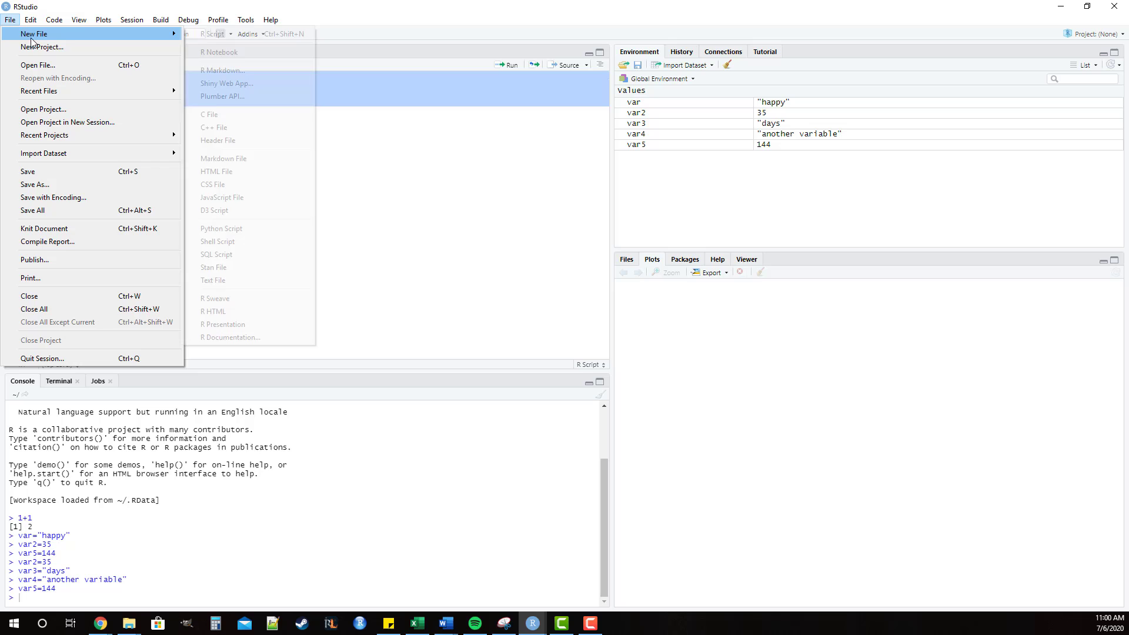
pyautogui.moveTo(223, 70)
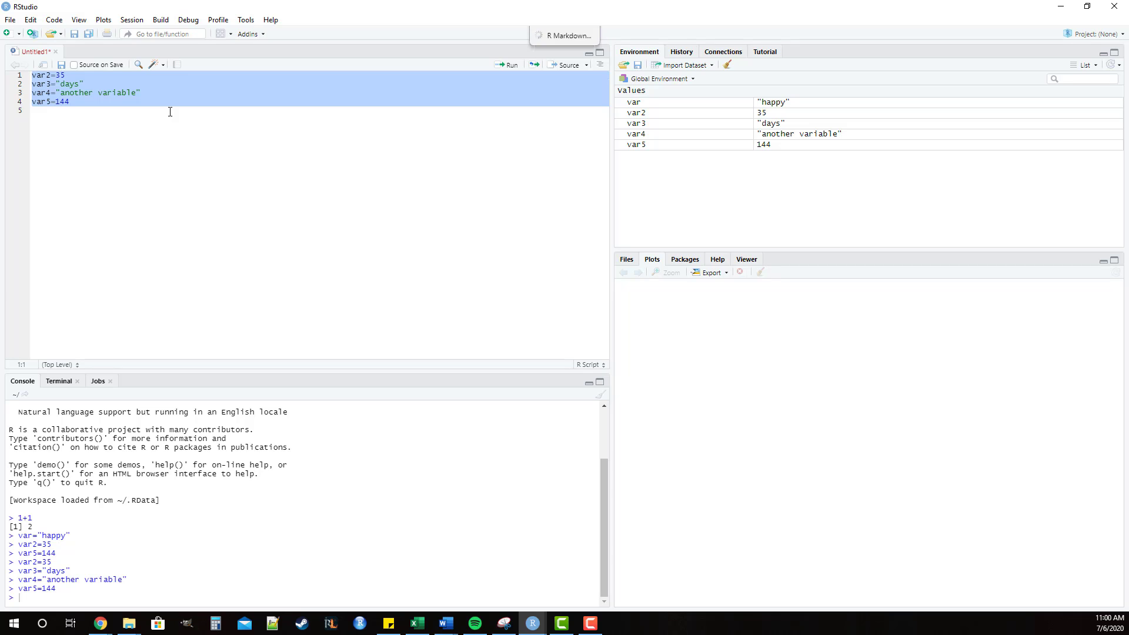
pyautogui.click(564, 35)
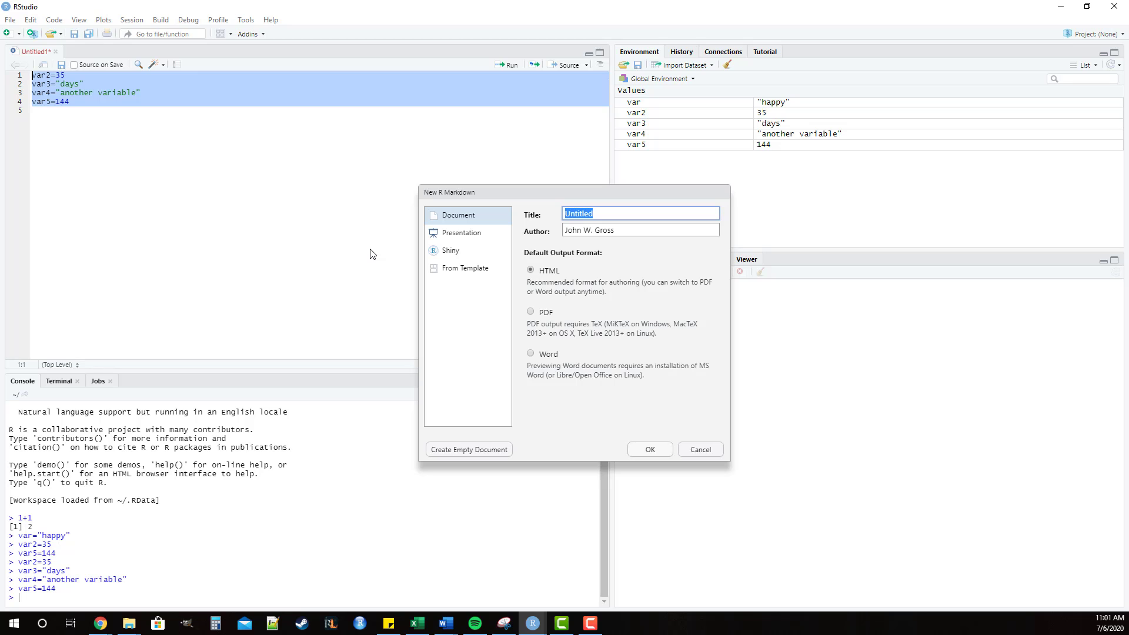
pyautogui.moveTo(638, 460)
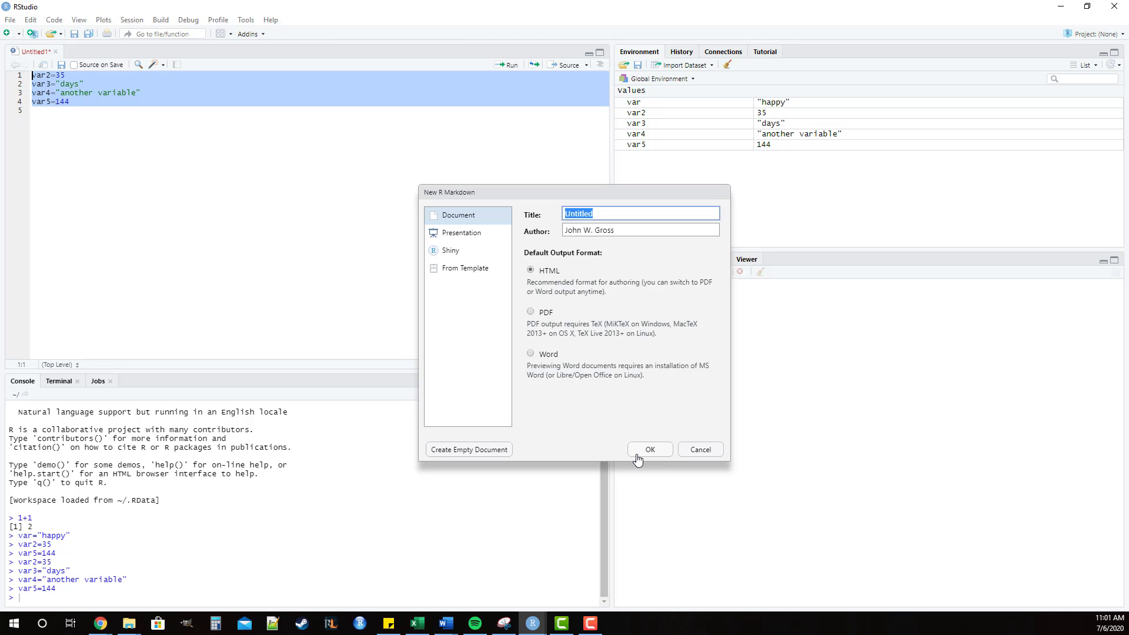
# Confirm a Document with HTML output, creating the template-filled R Markdown file.
pyautogui.click(649, 448)
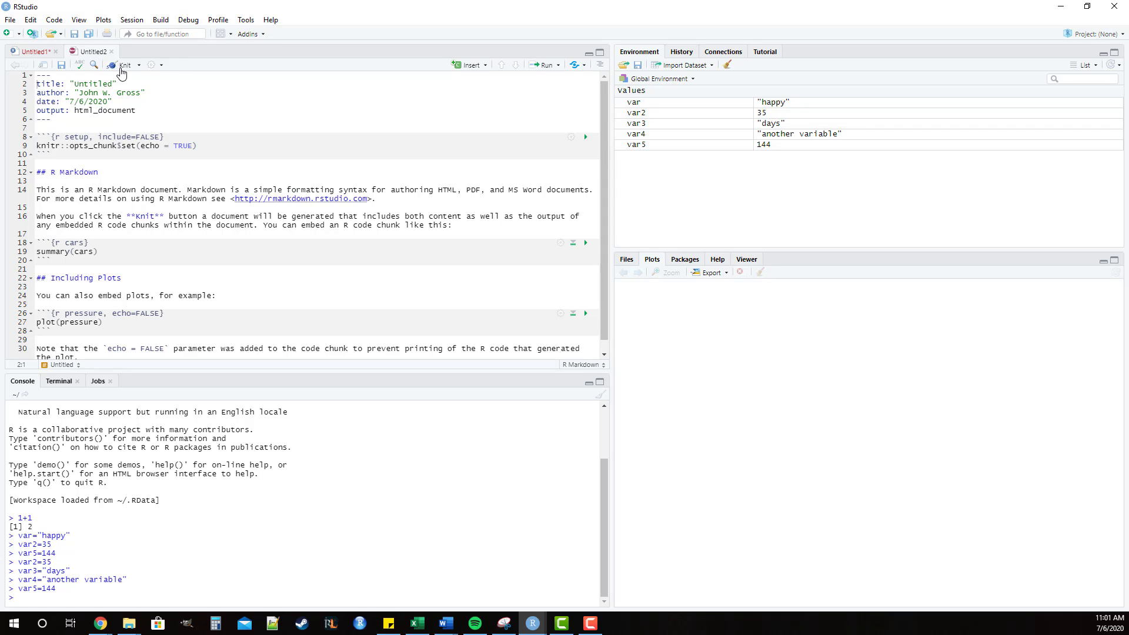
pyautogui.moveTo(124, 65)
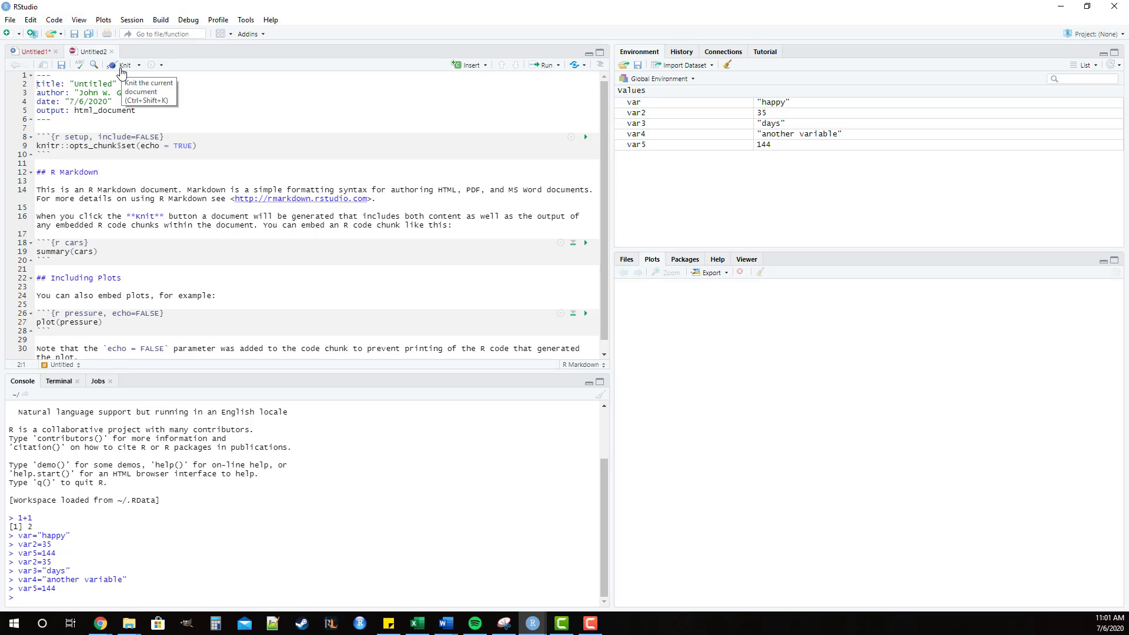
pyautogui.moveTo(120, 72)
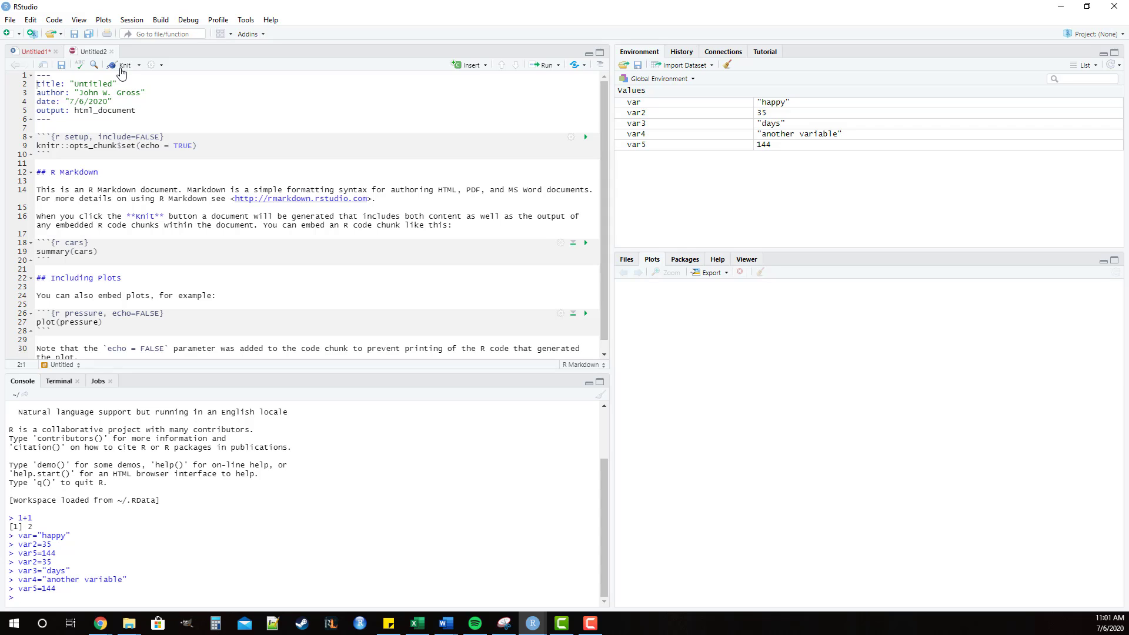
pyautogui.moveTo(669, 6)
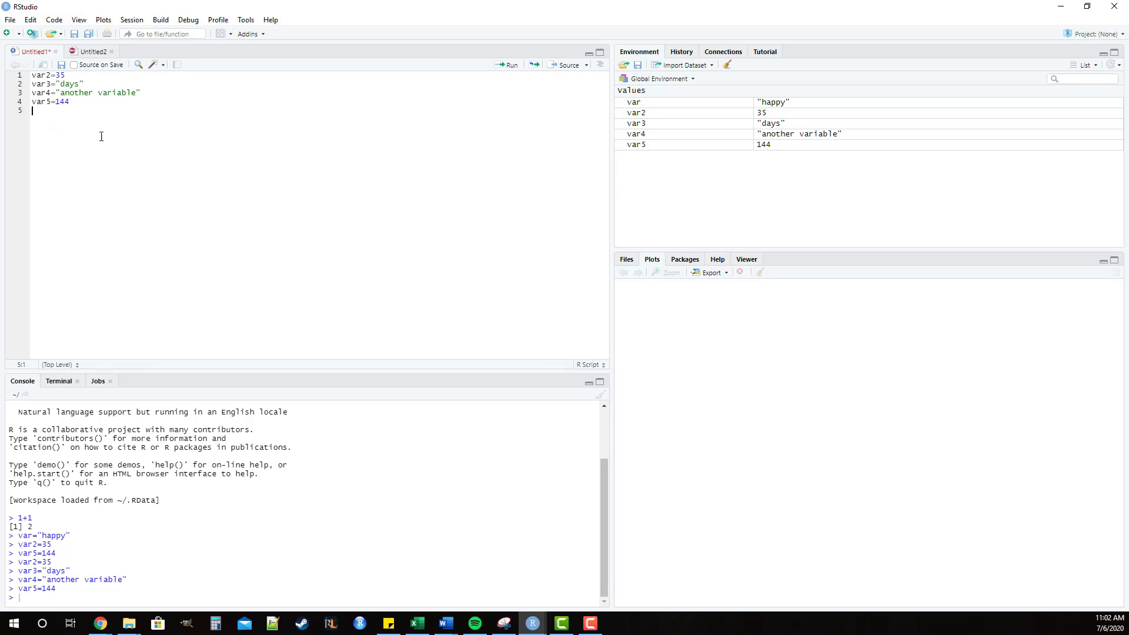
pyautogui.moveTo(88, 108)
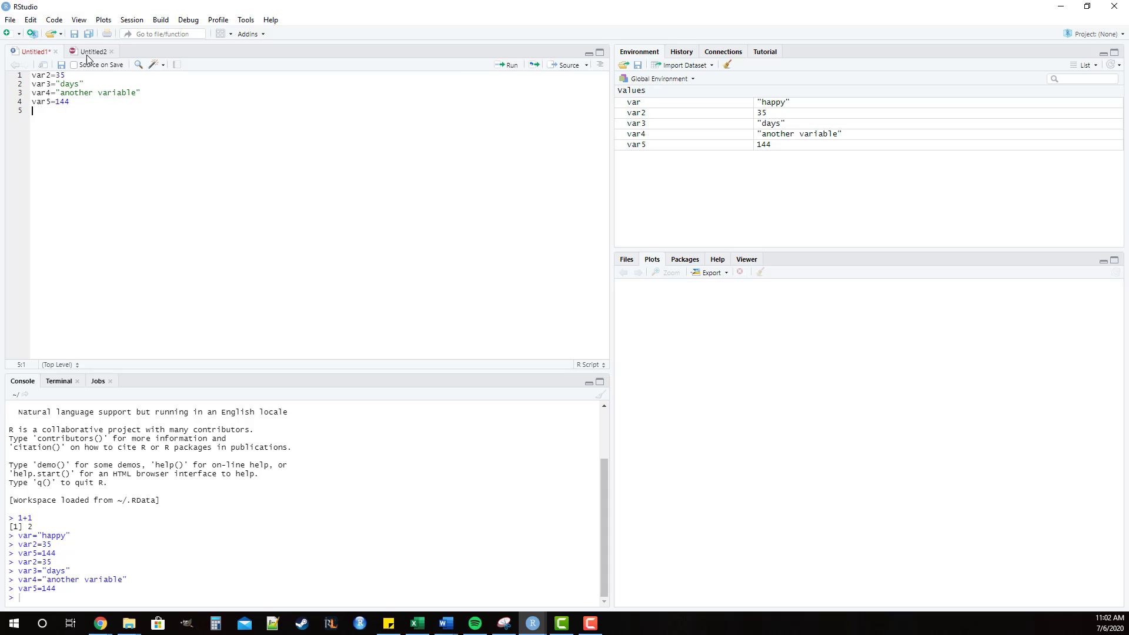
pyautogui.click(92, 51)
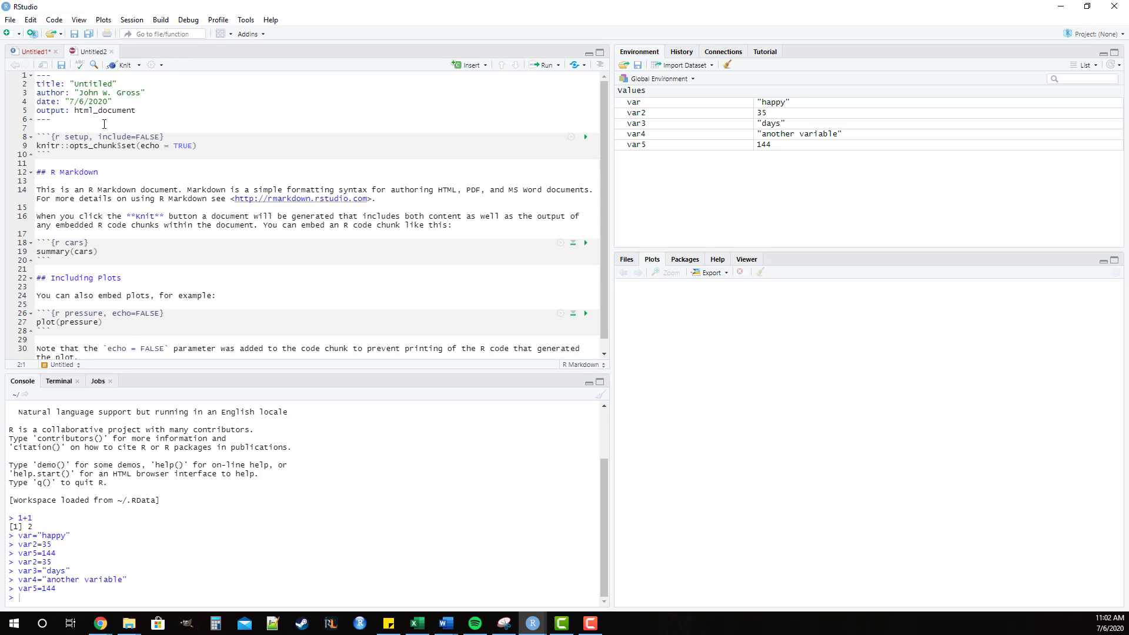